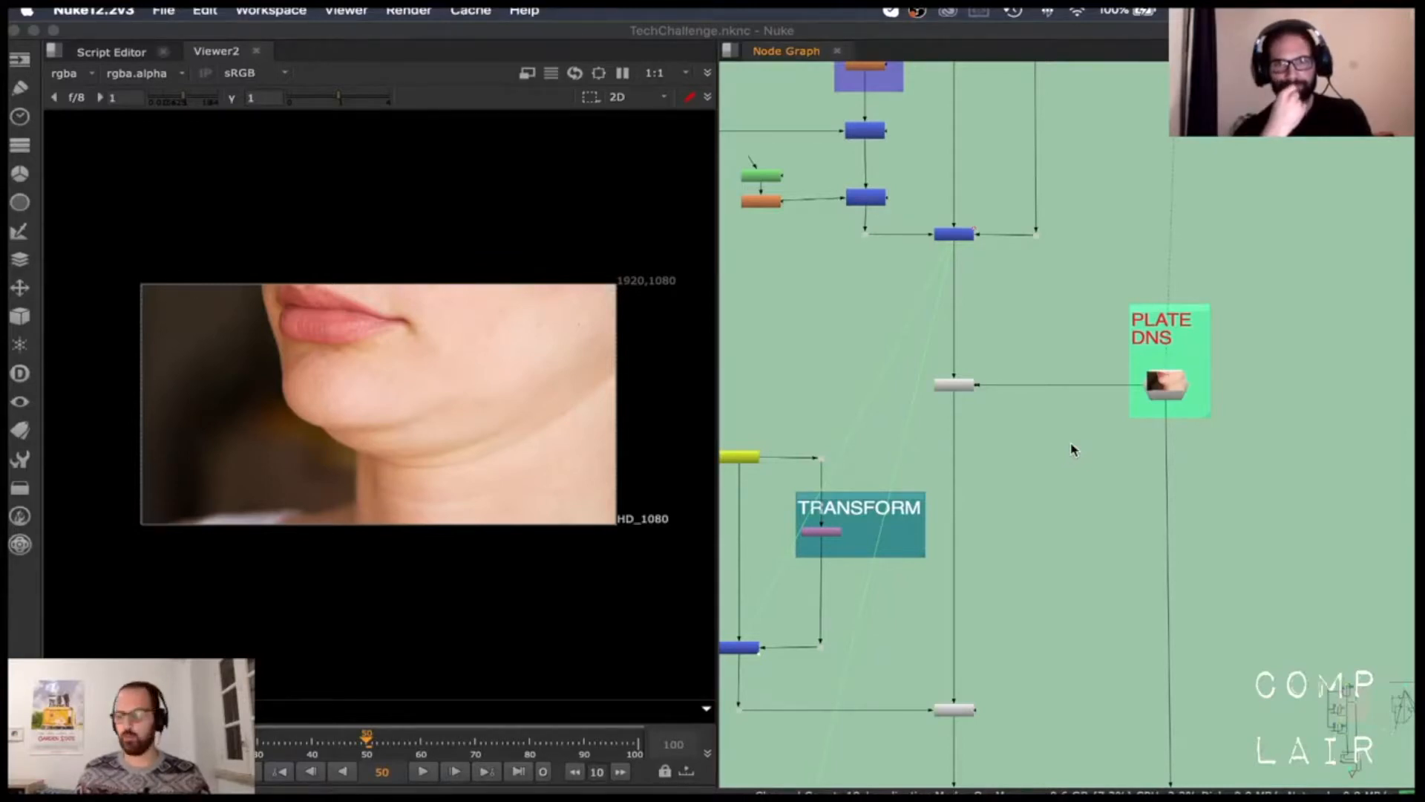
mouse_move(1067, 456)
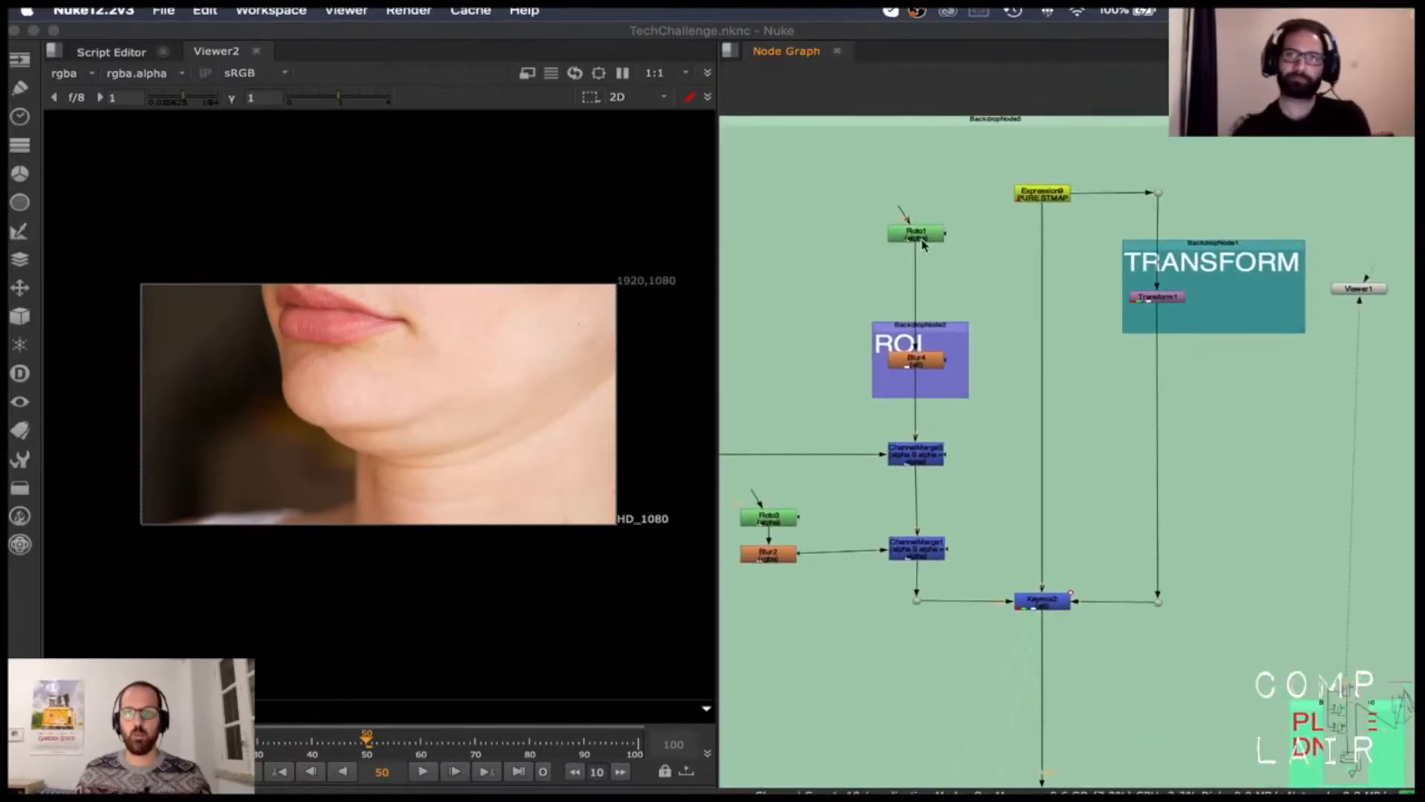
Inspect the Roto1 jawline mask settings, then view the PURE STMAP expression's coordinate gradient
double_click(916, 233)
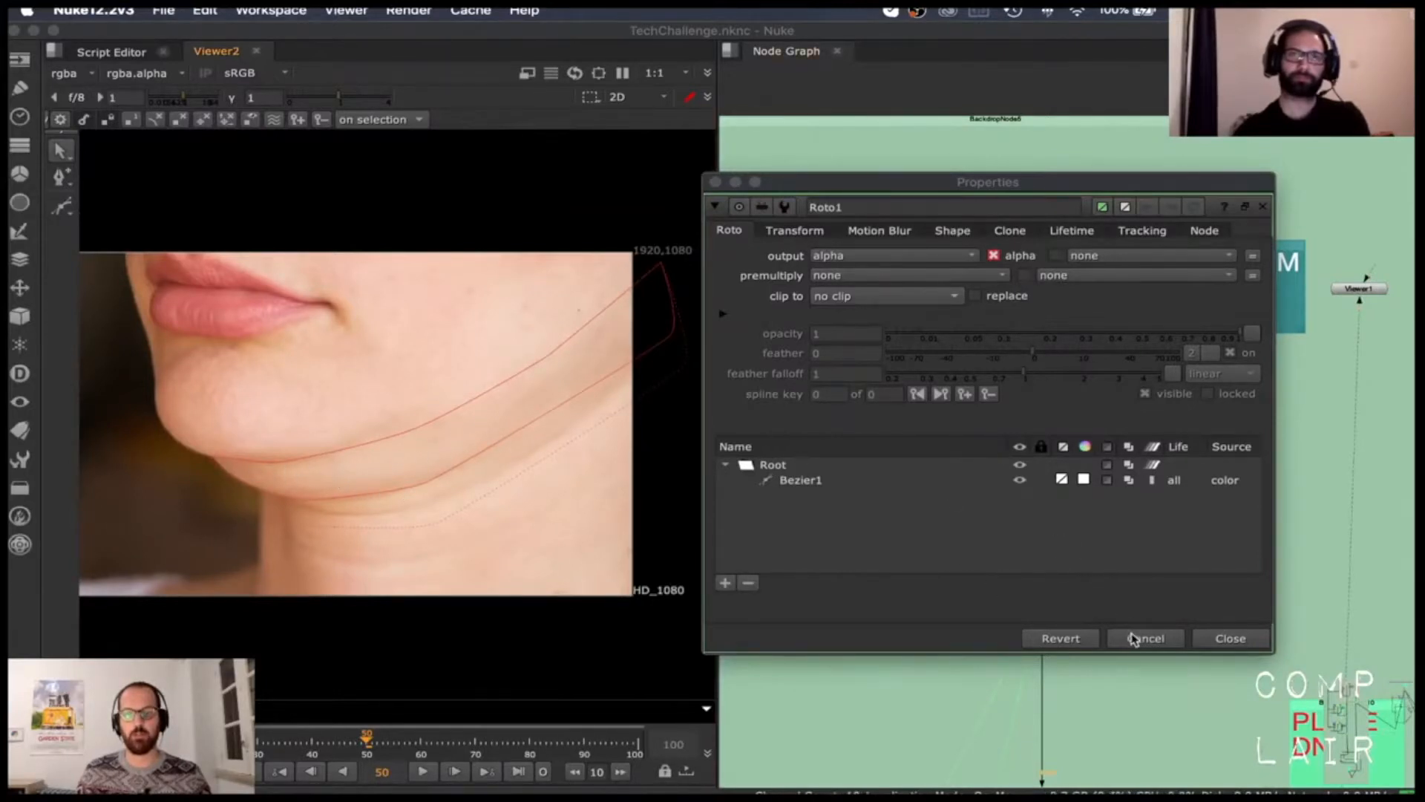
click(1144, 637)
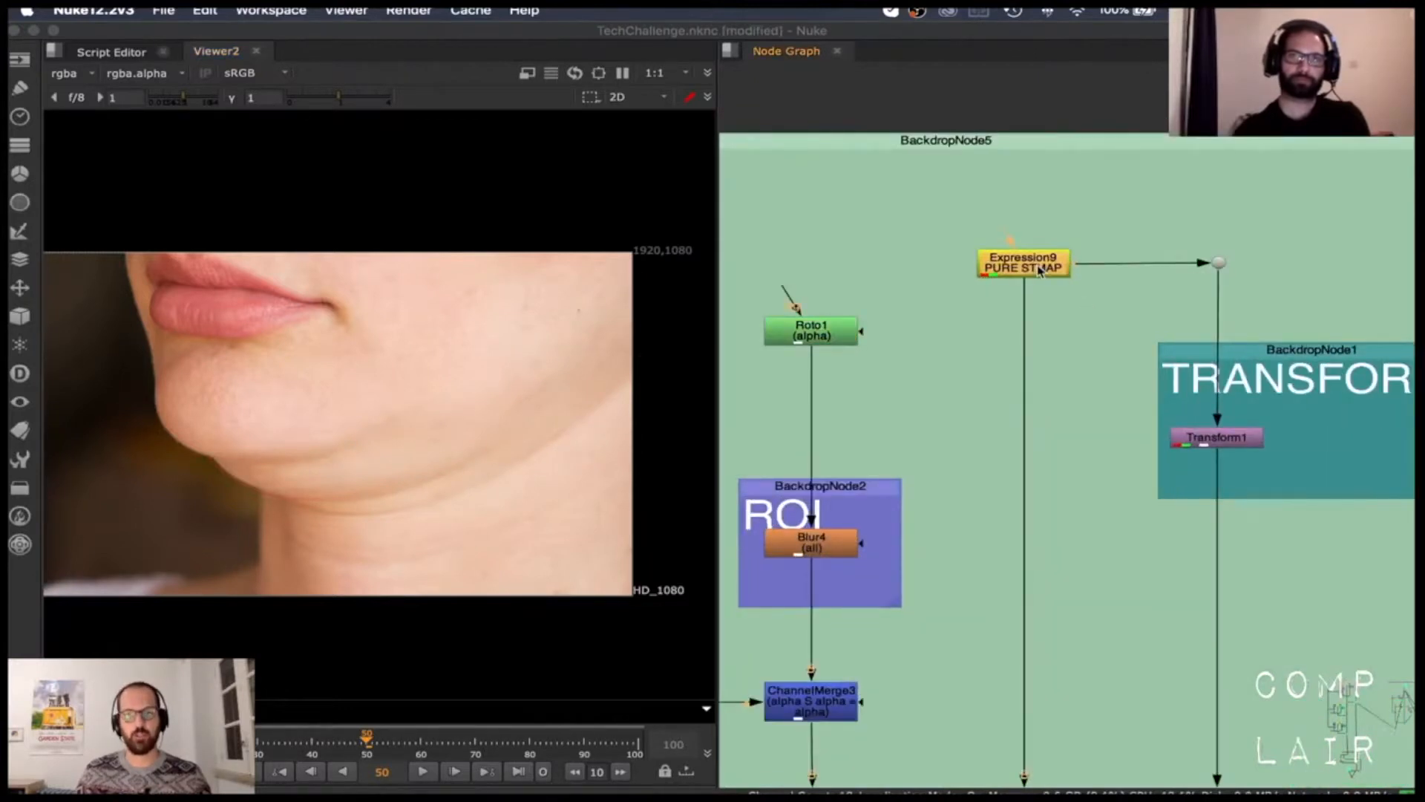
click(1021, 262)
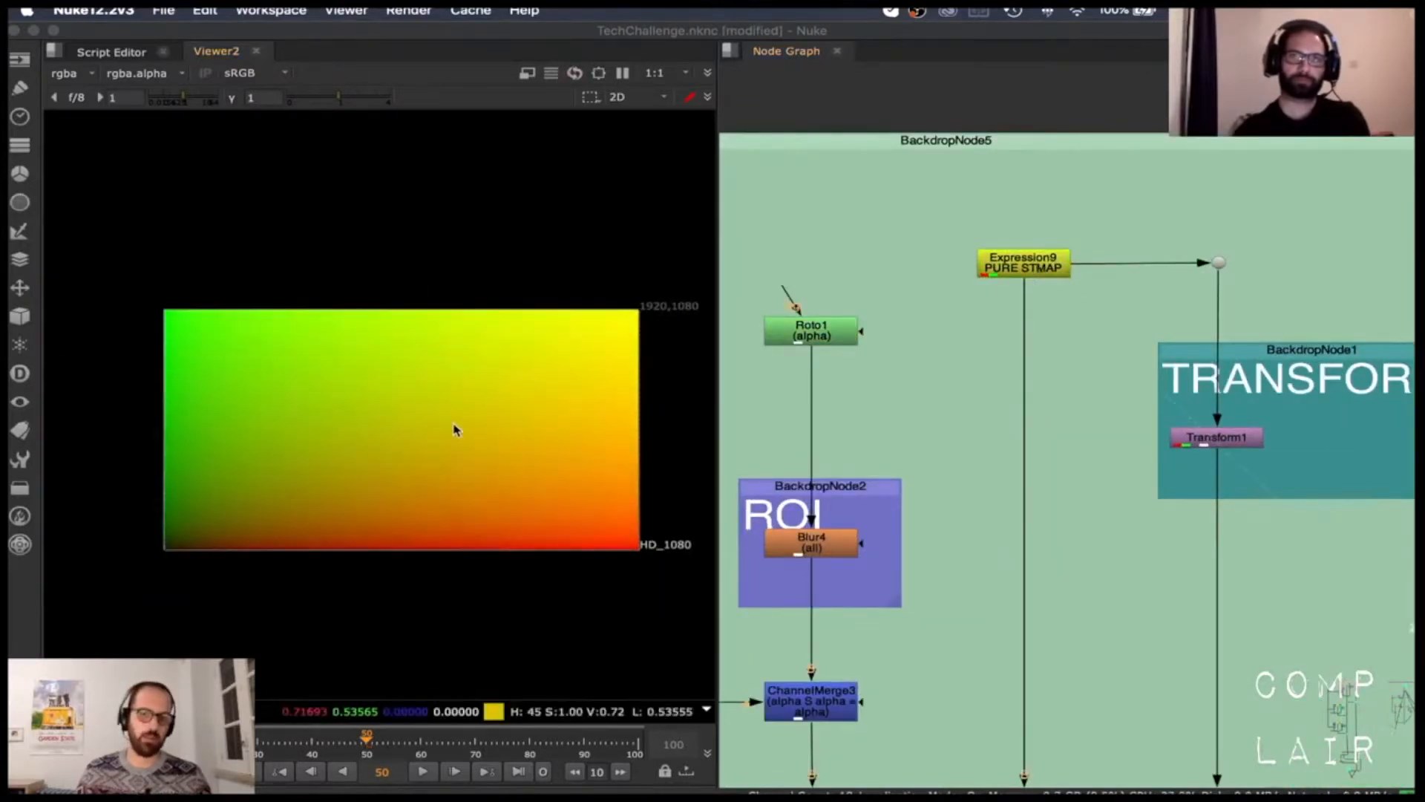
mouse_move(467, 442)
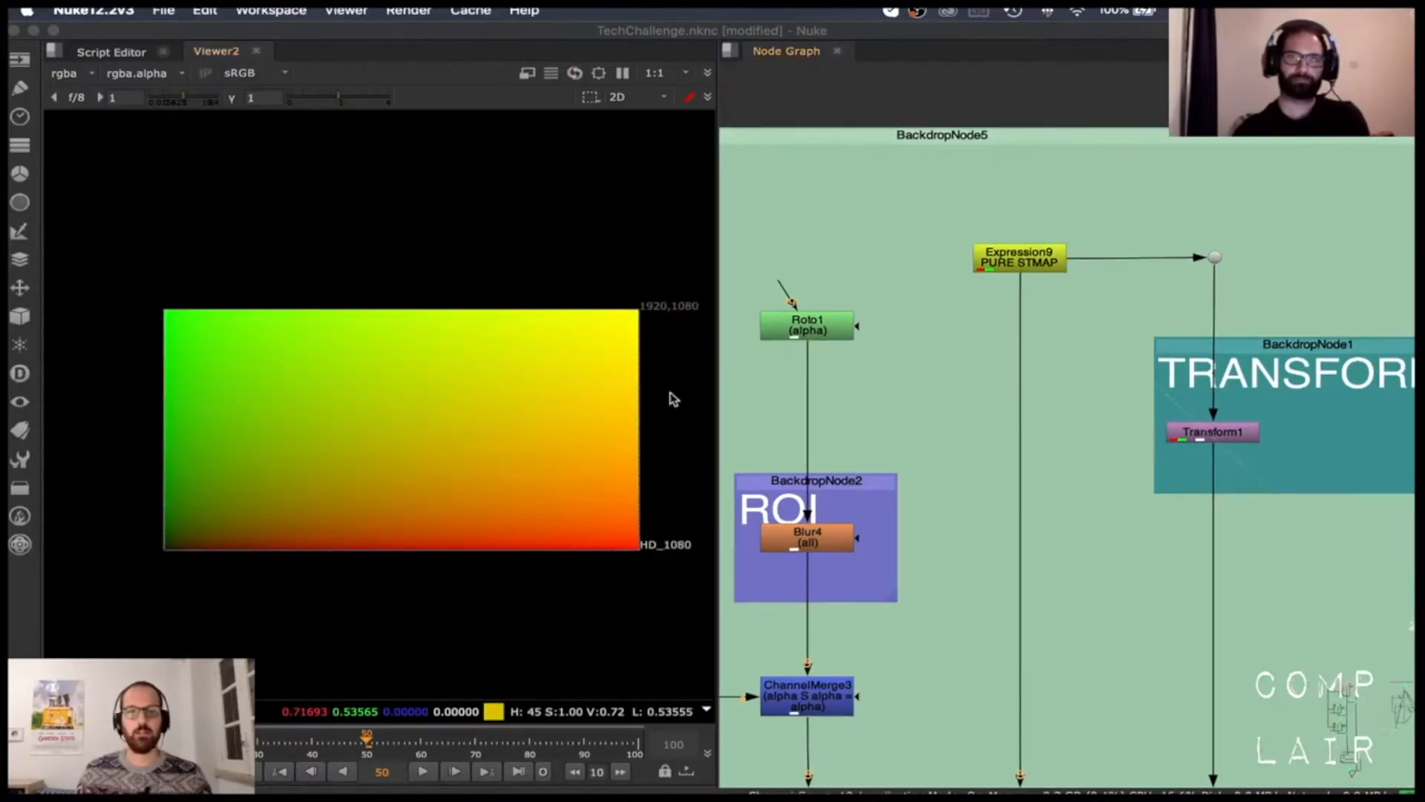
mouse_move(522, 411)
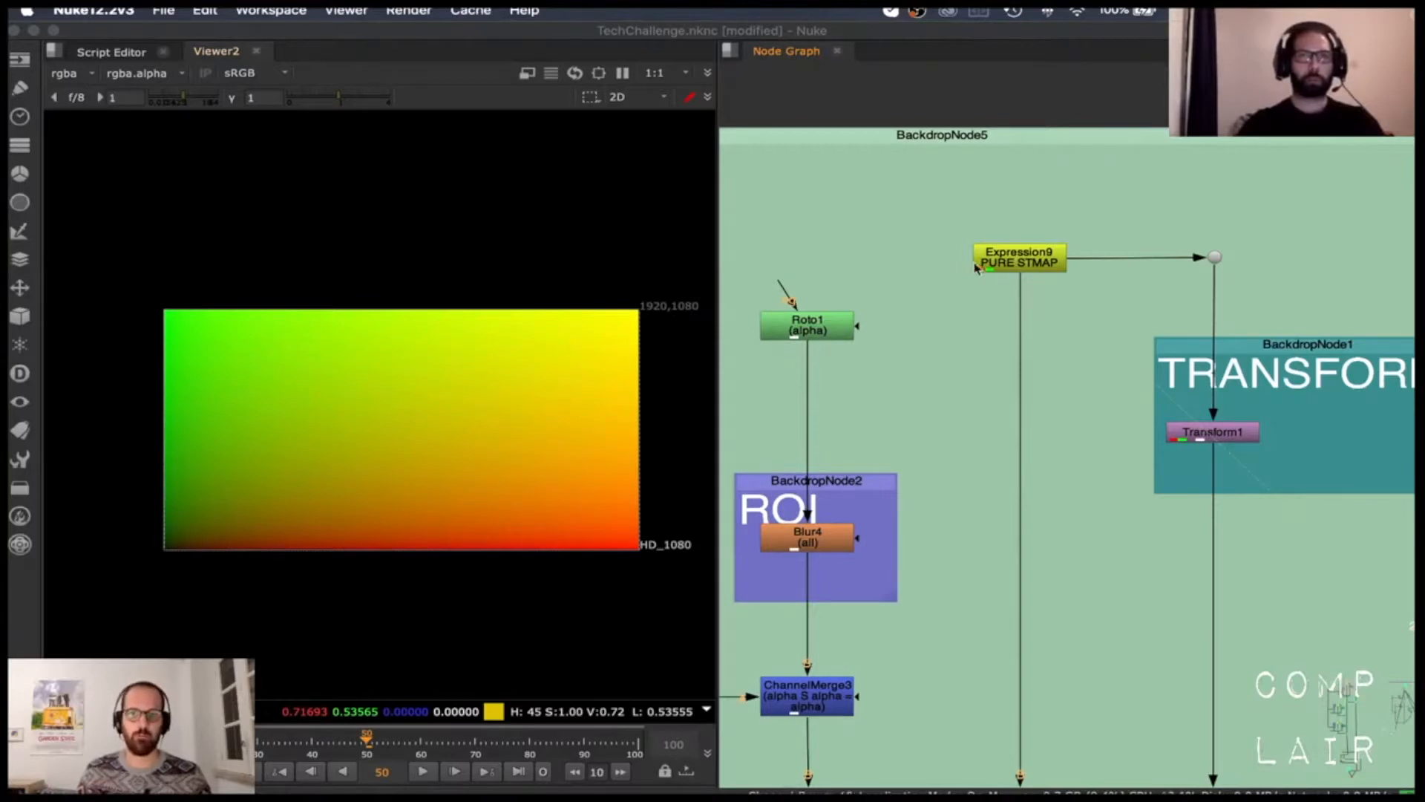
mouse_move(358, 377)
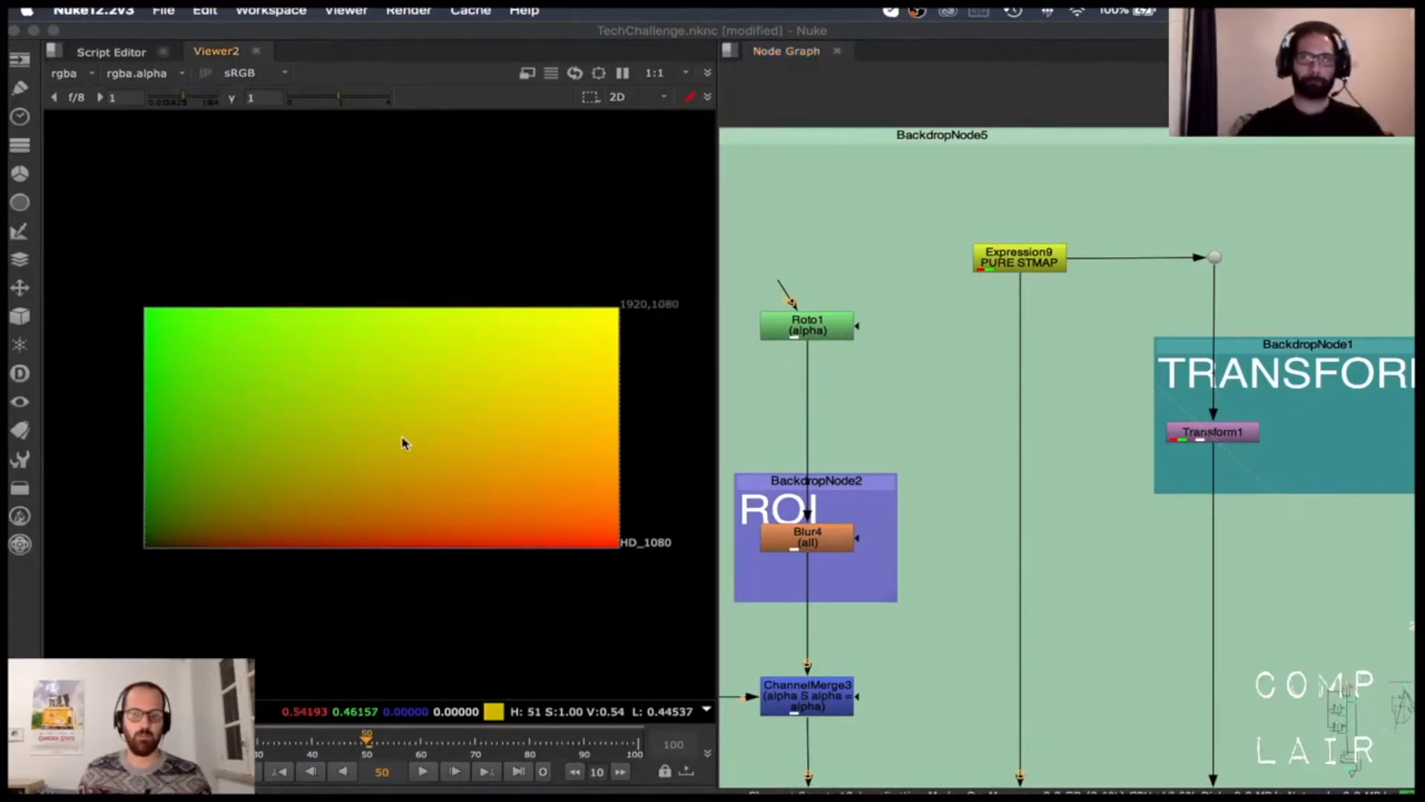
mouse_move(958, 404)
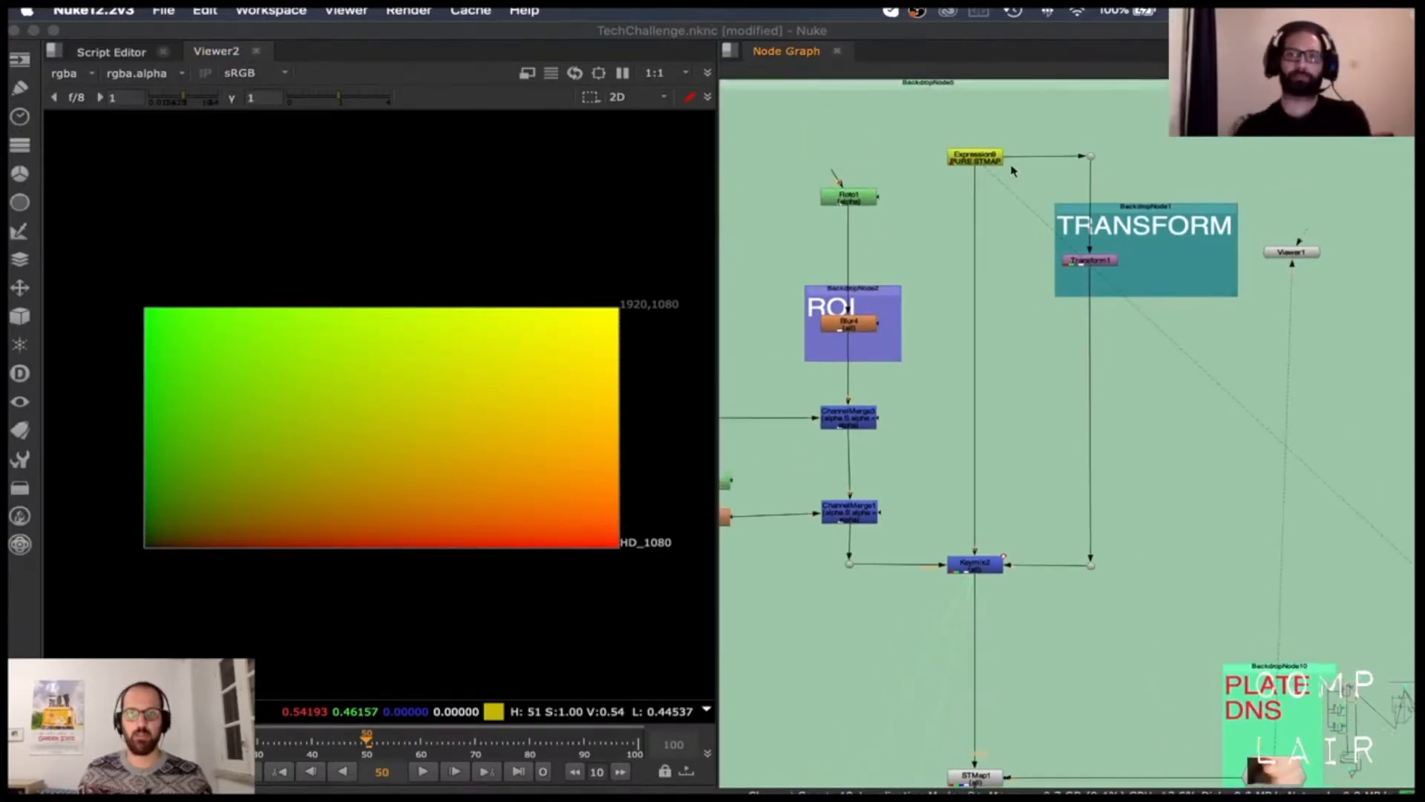
scroll(down, 3)
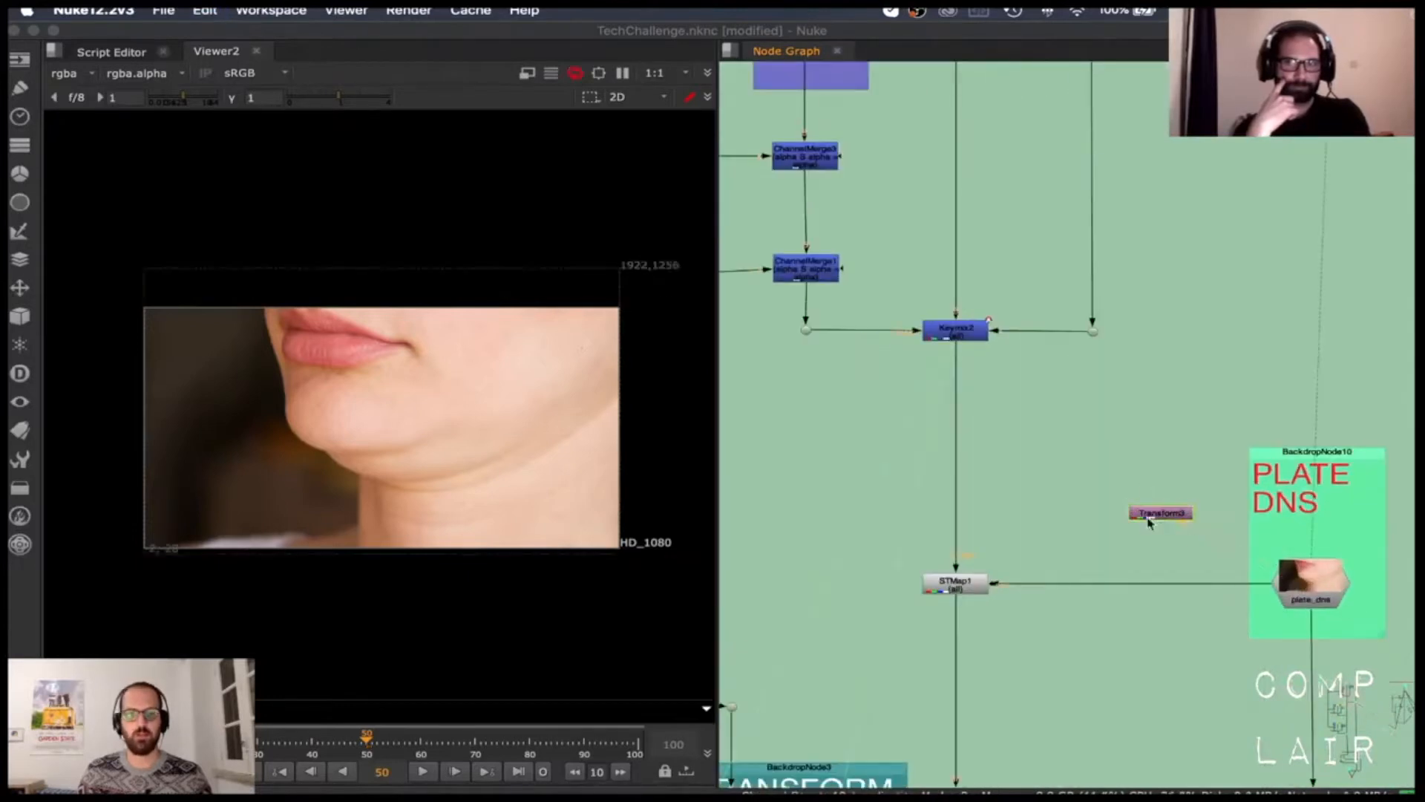
click(1161, 513)
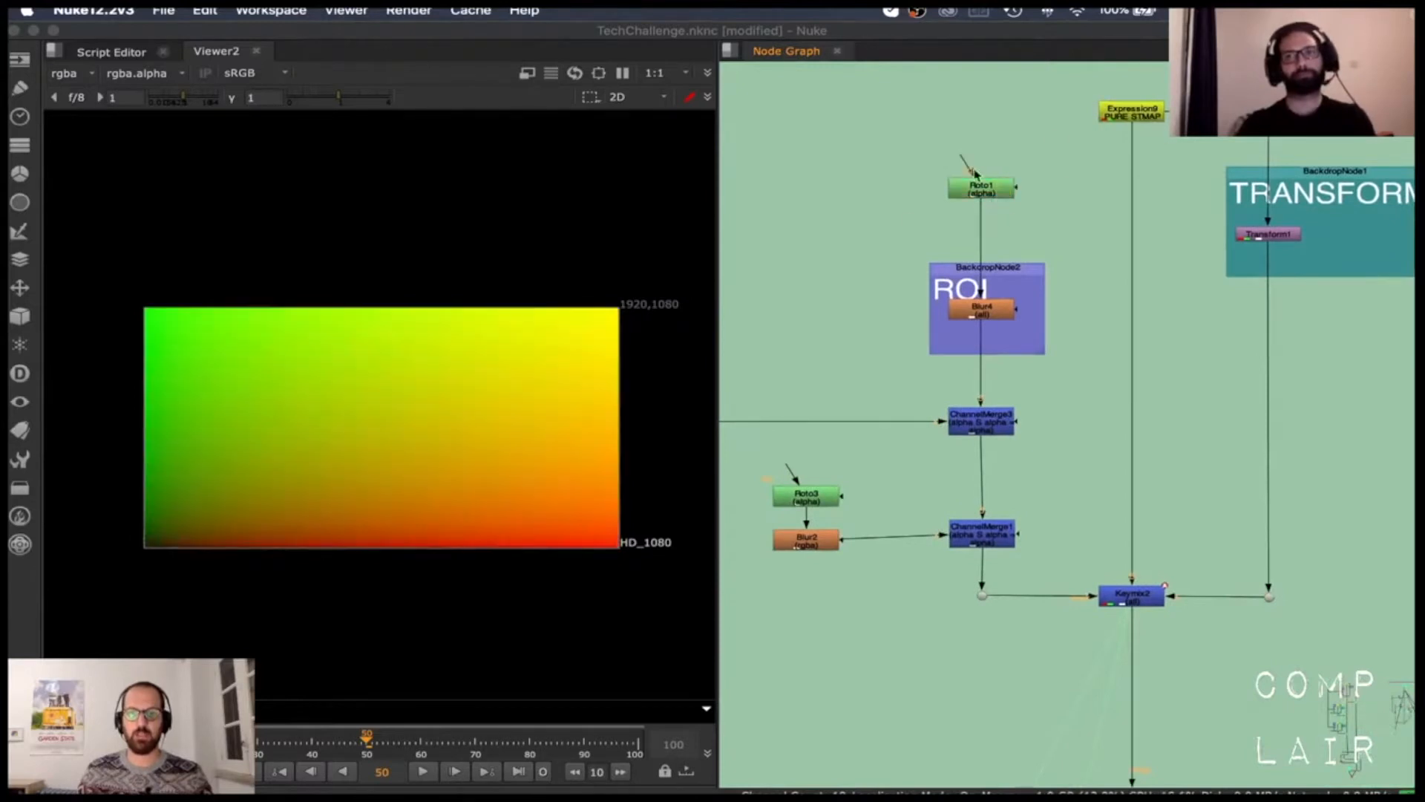
mouse_move(227, 477)
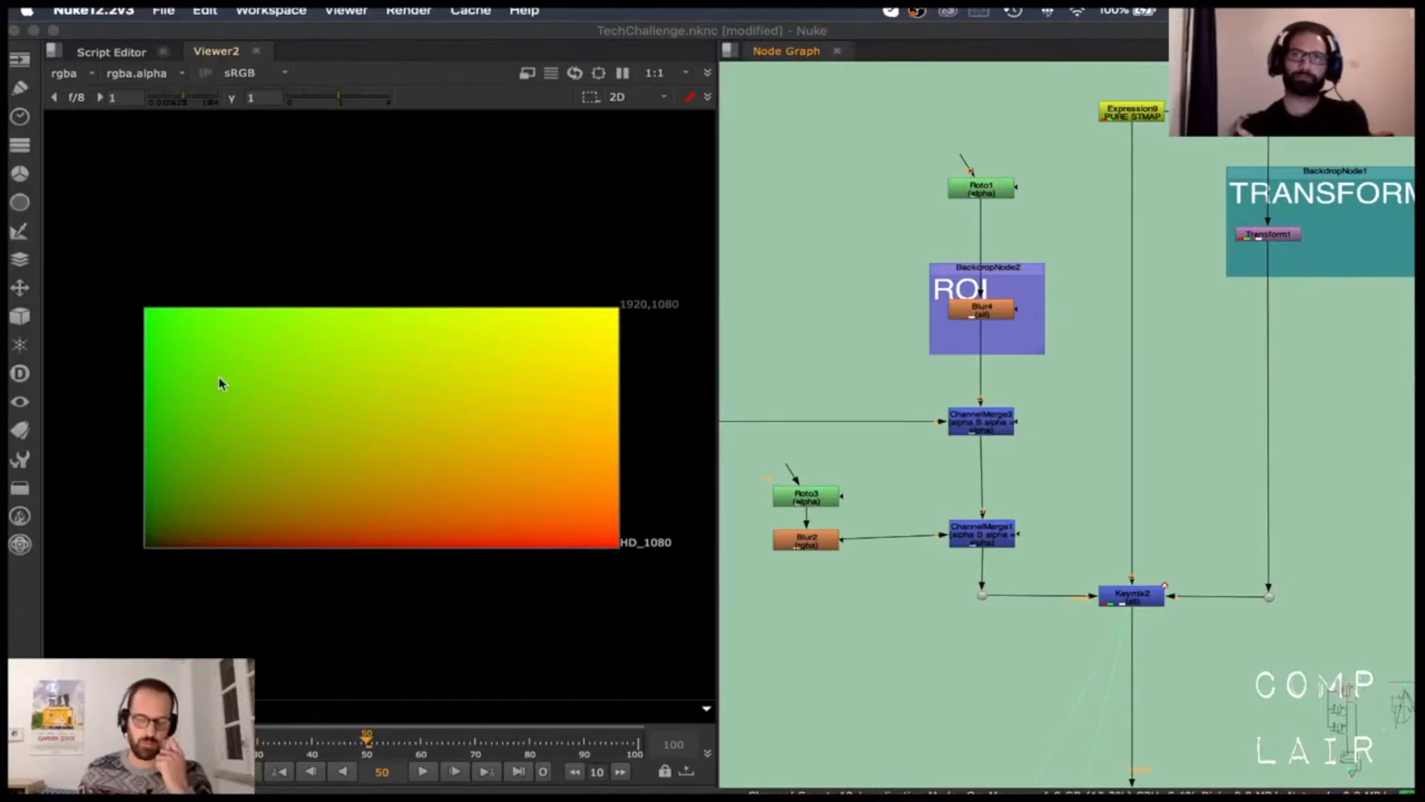
mouse_move(995, 244)
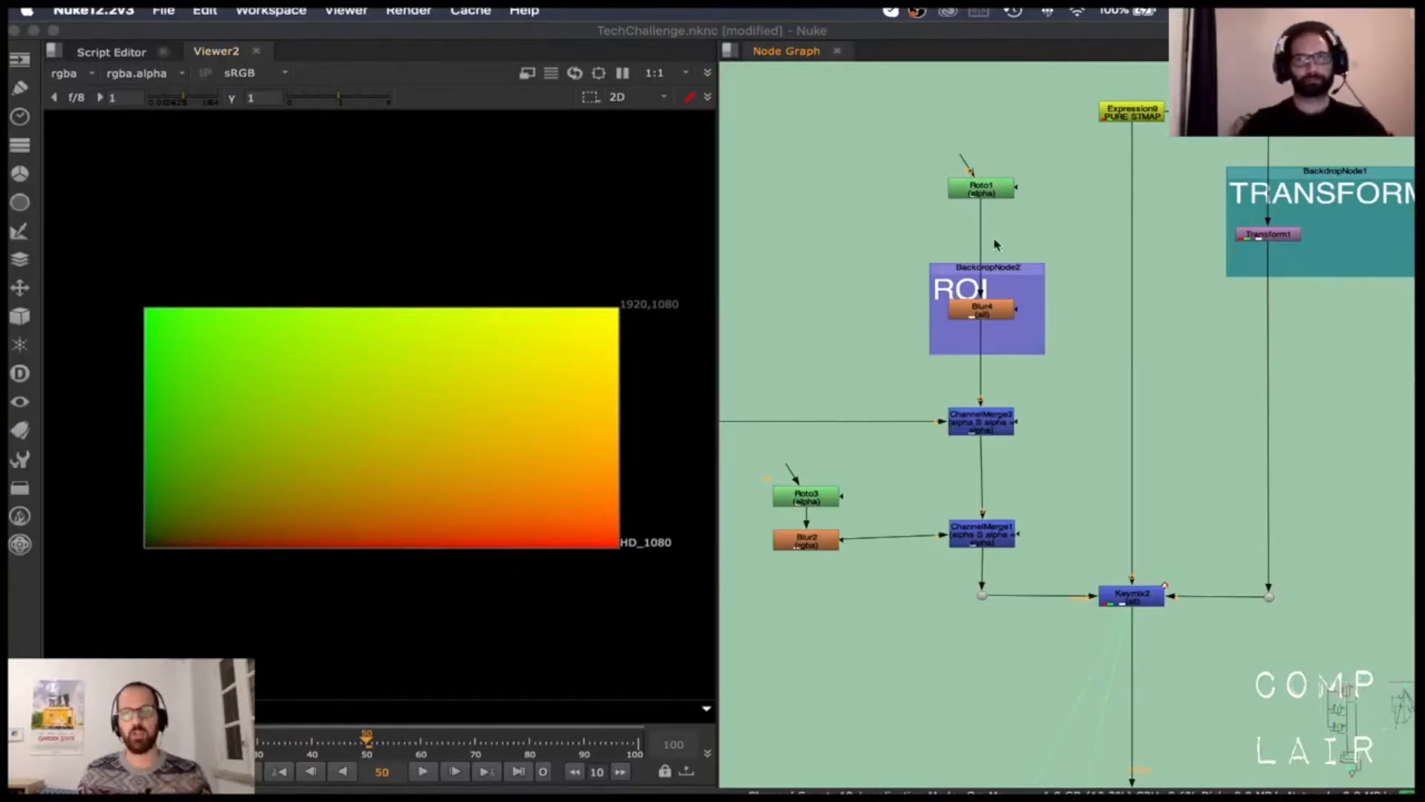
mouse_move(549, 416)
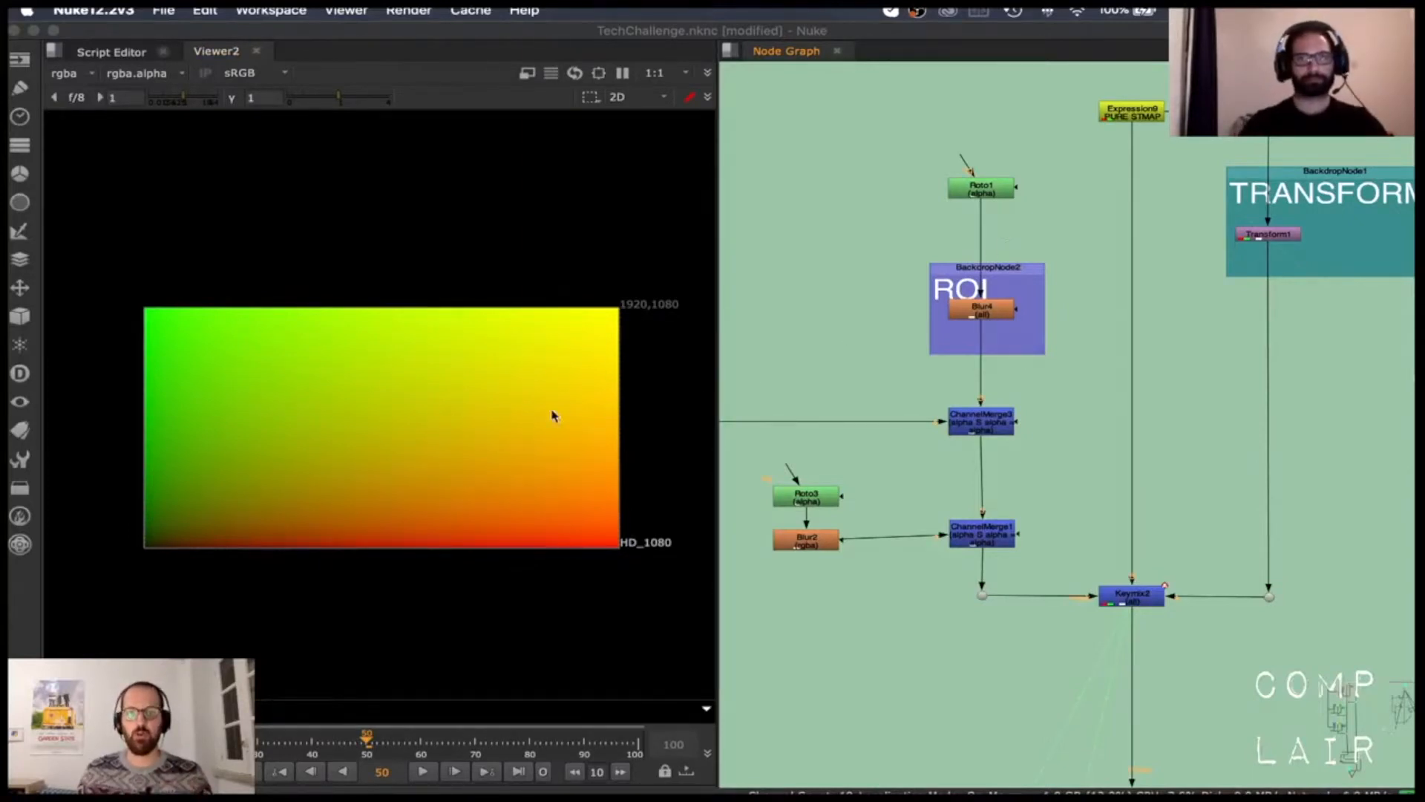
mouse_move(989, 446)
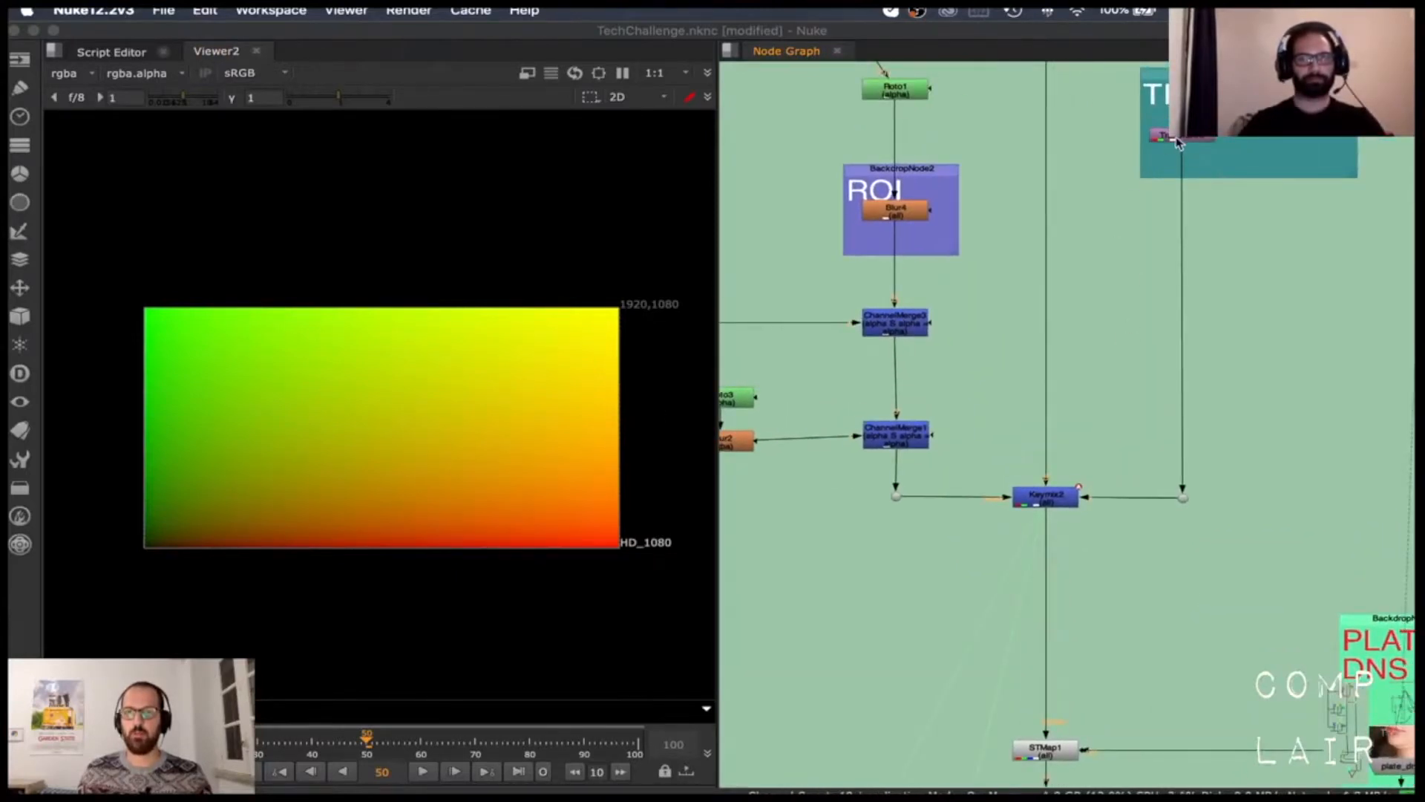
scroll(down, 3)
text(Viewer)
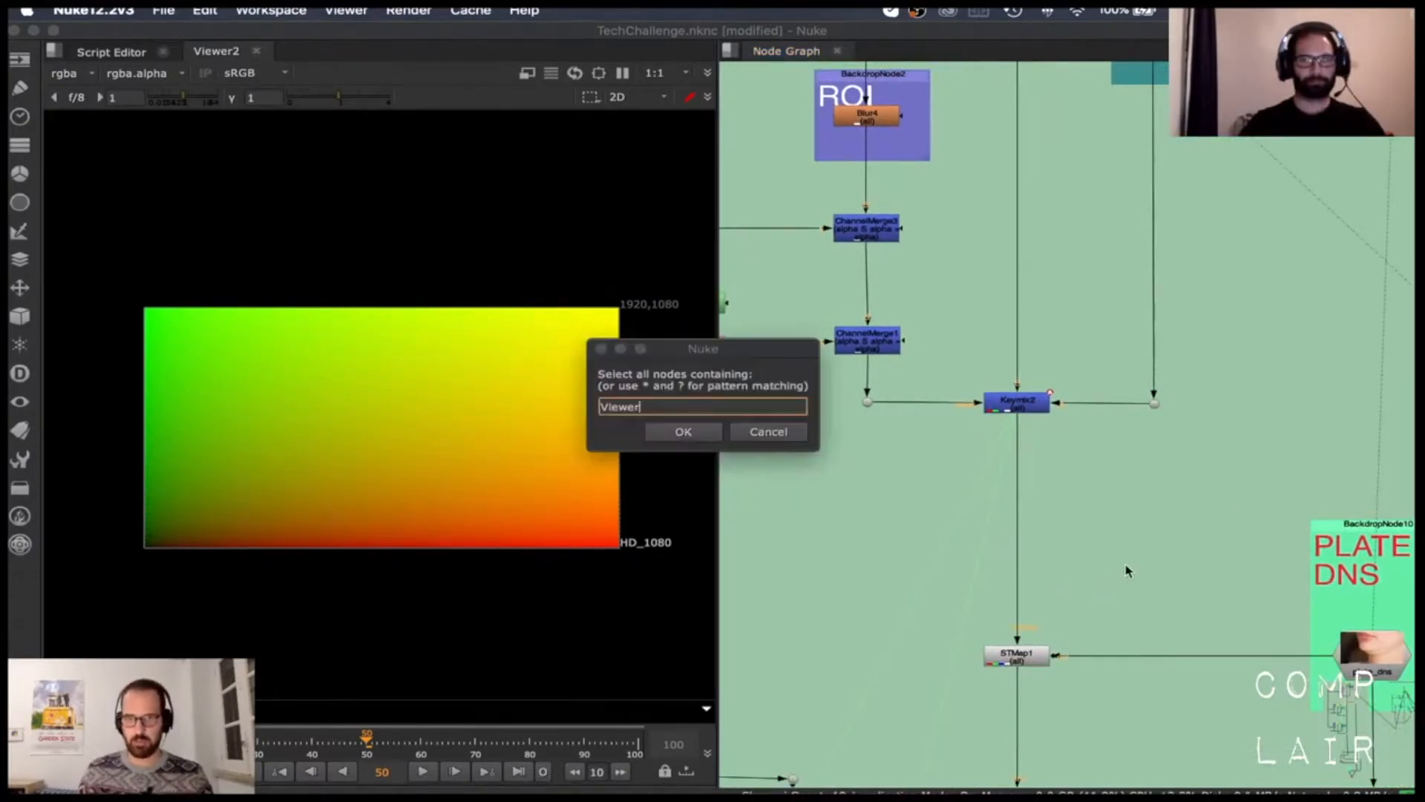
mouse_move(904, 532)
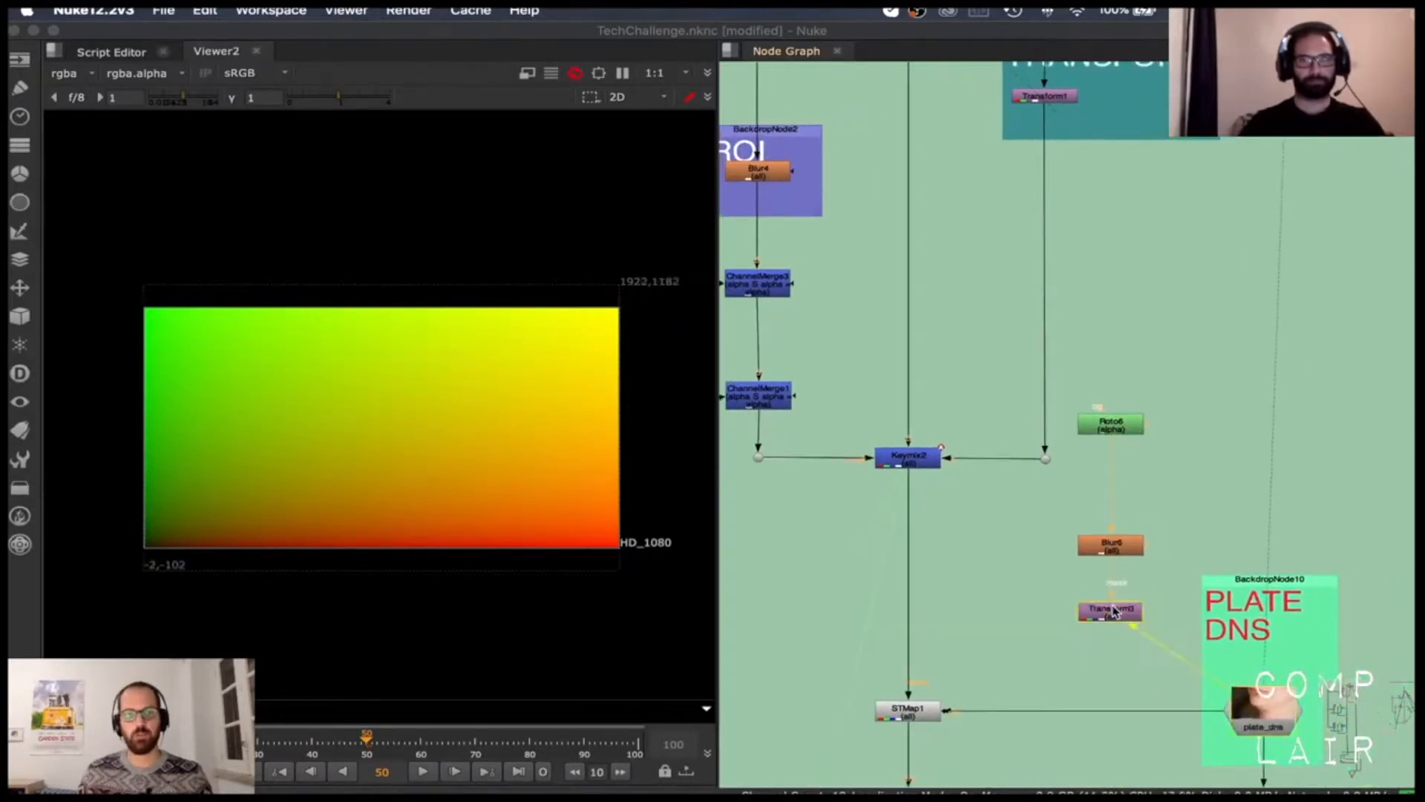
click(1110, 610)
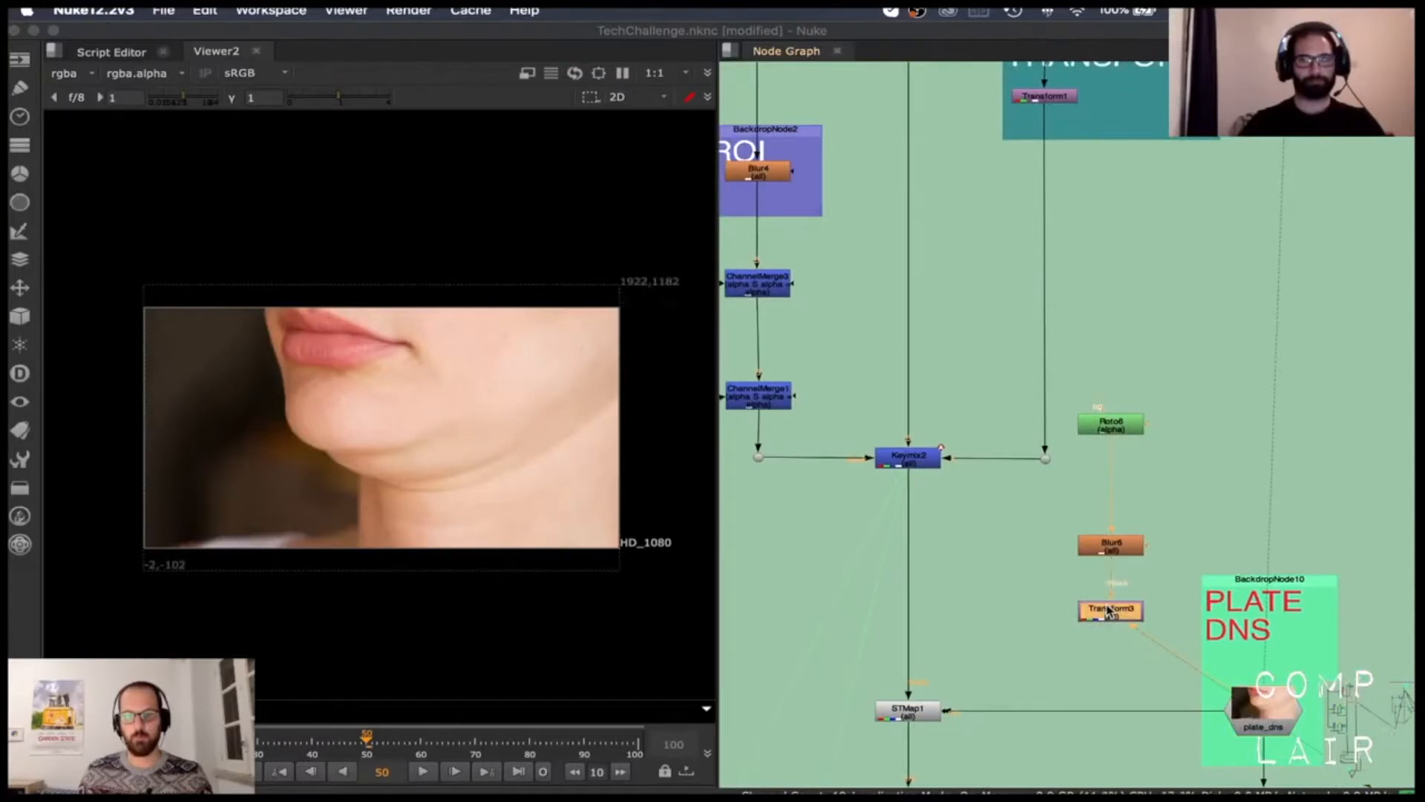
double_click(1111, 421)
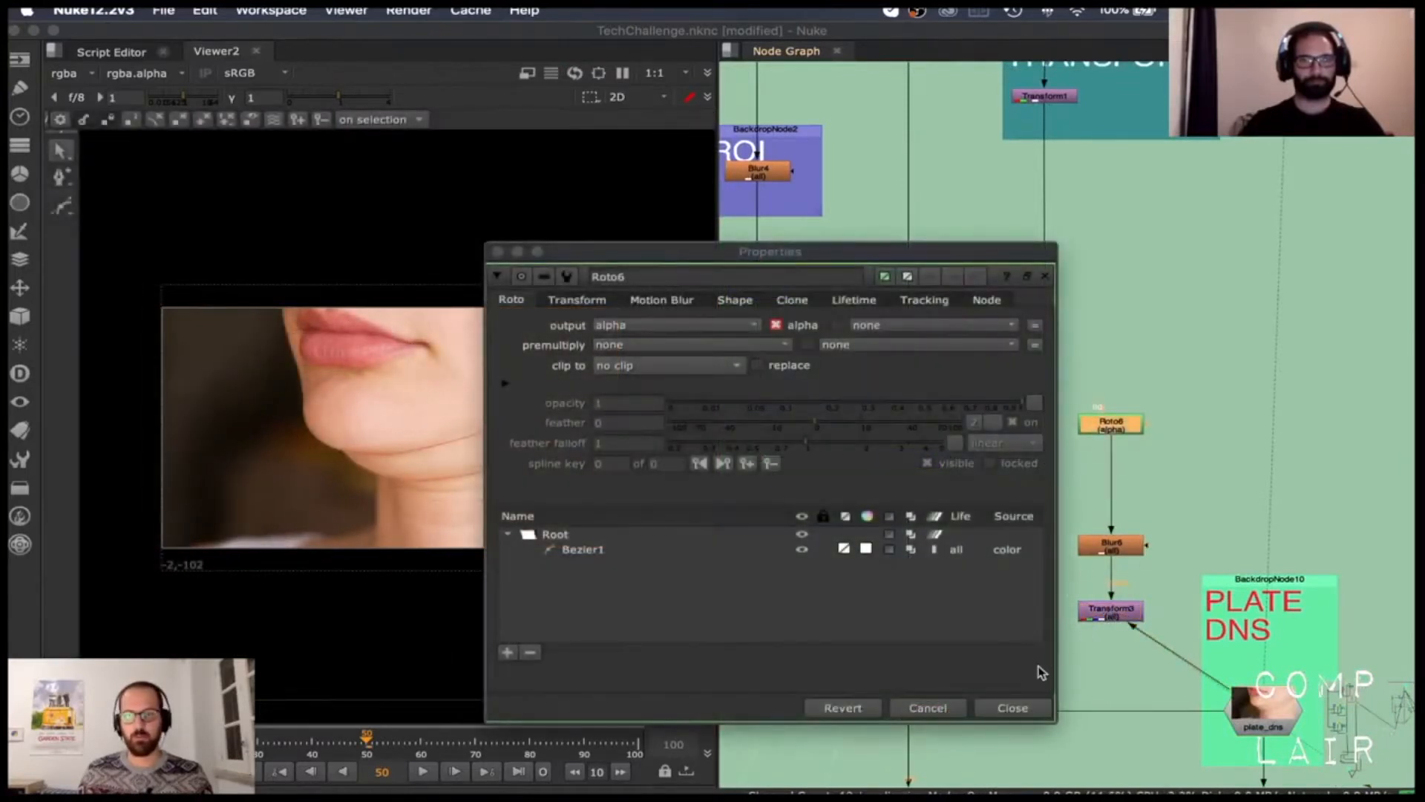
click(1011, 706)
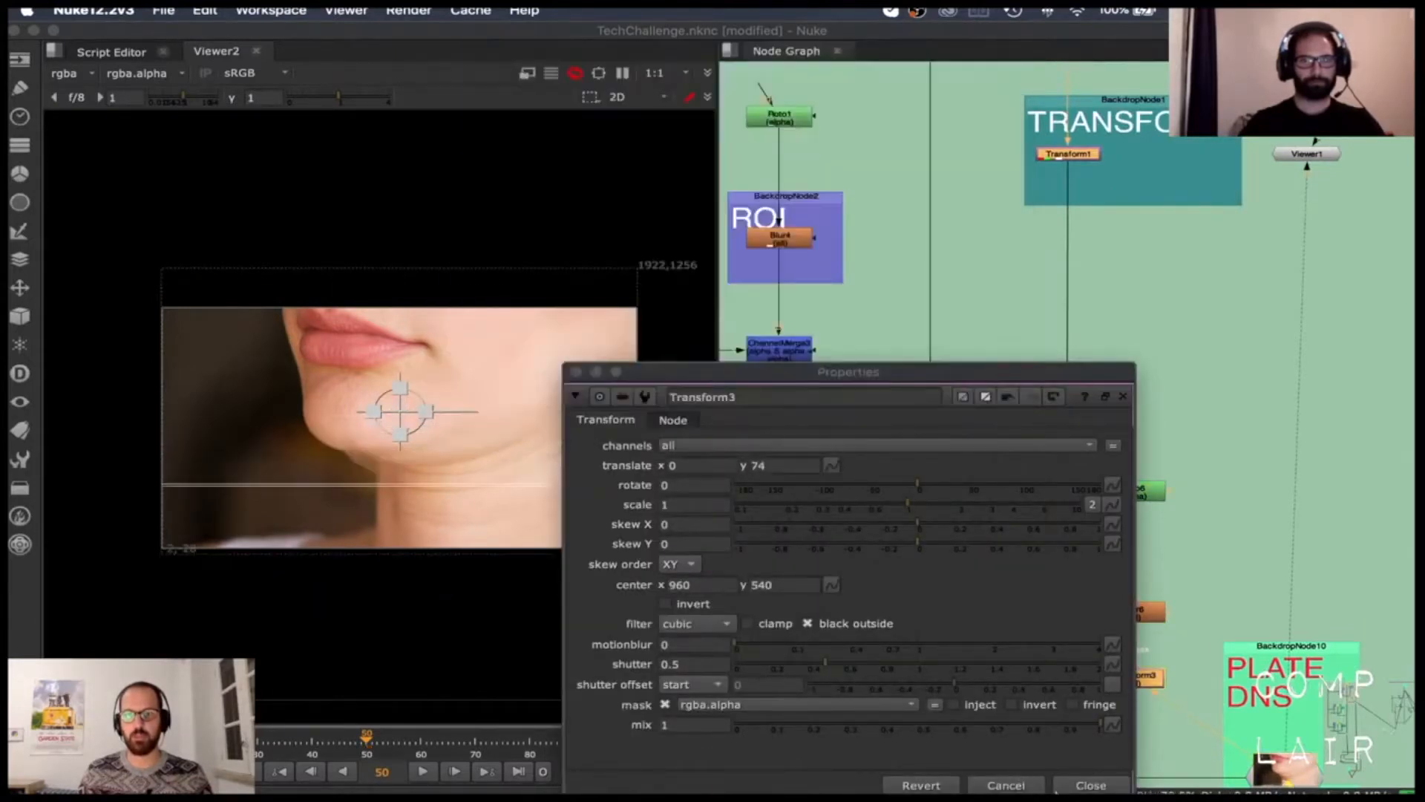
click(1089, 784)
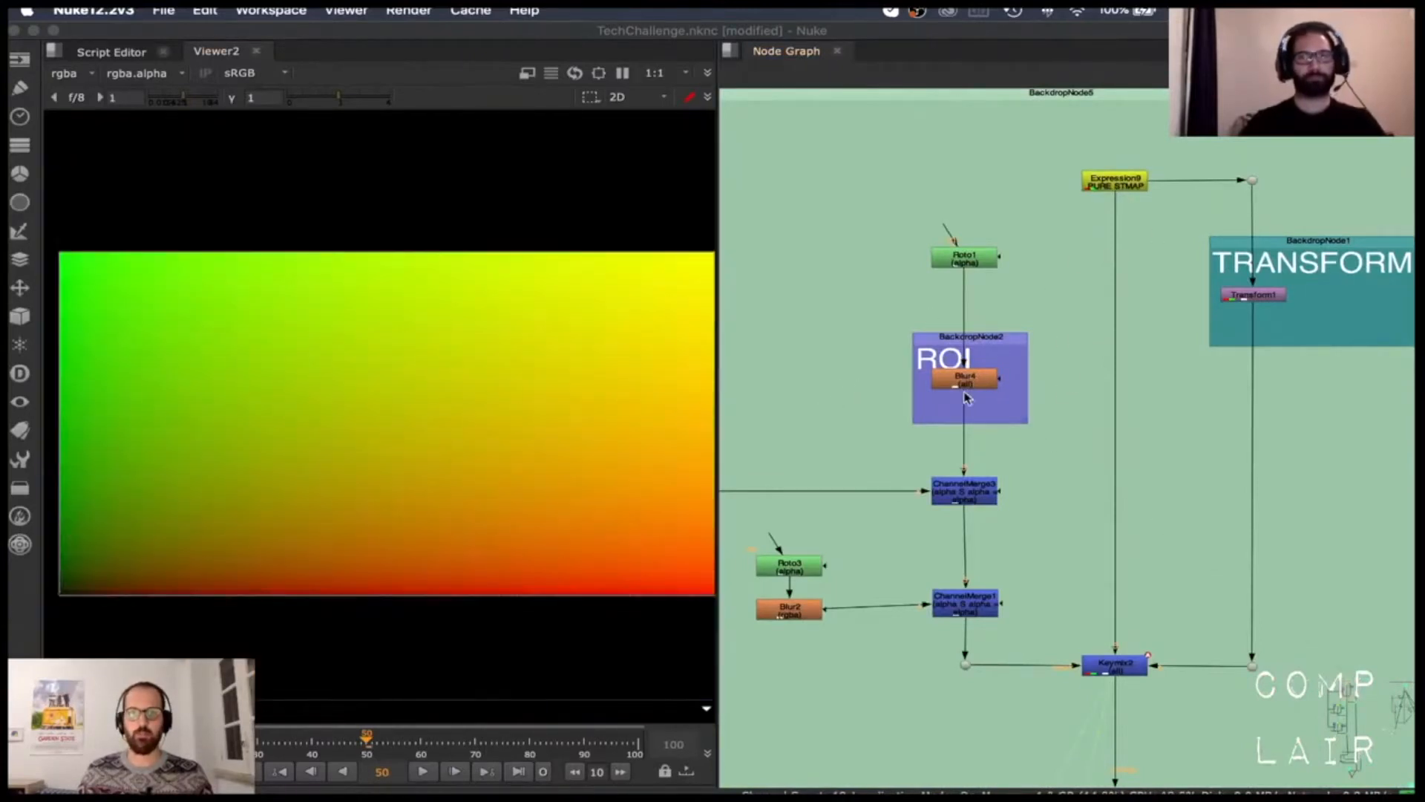
Review the ROI Blur4 size-100 gaussian settings and move its panel aside to reveal the roto curve
double_click(965, 257)
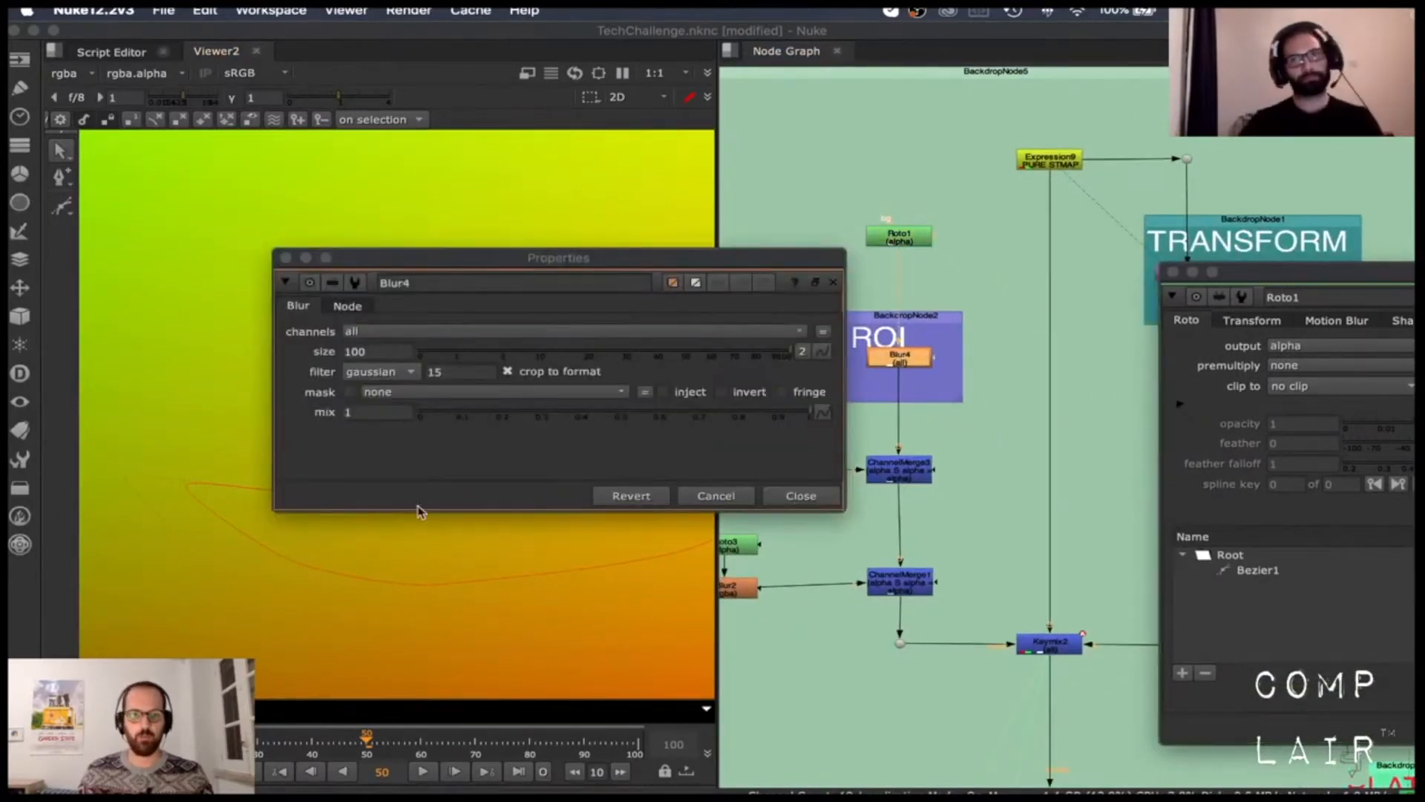
drag(557, 256, 998, 270)
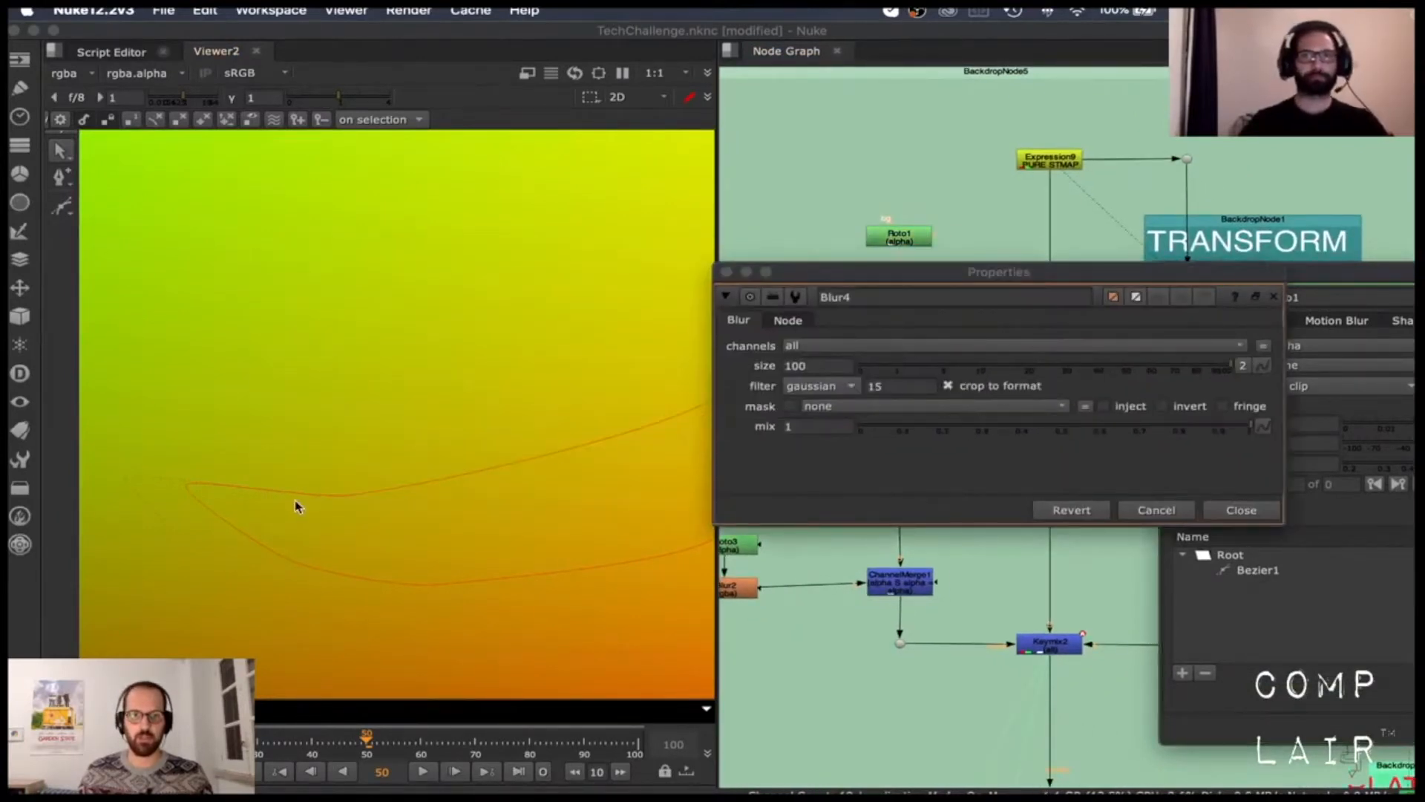
mouse_move(597, 444)
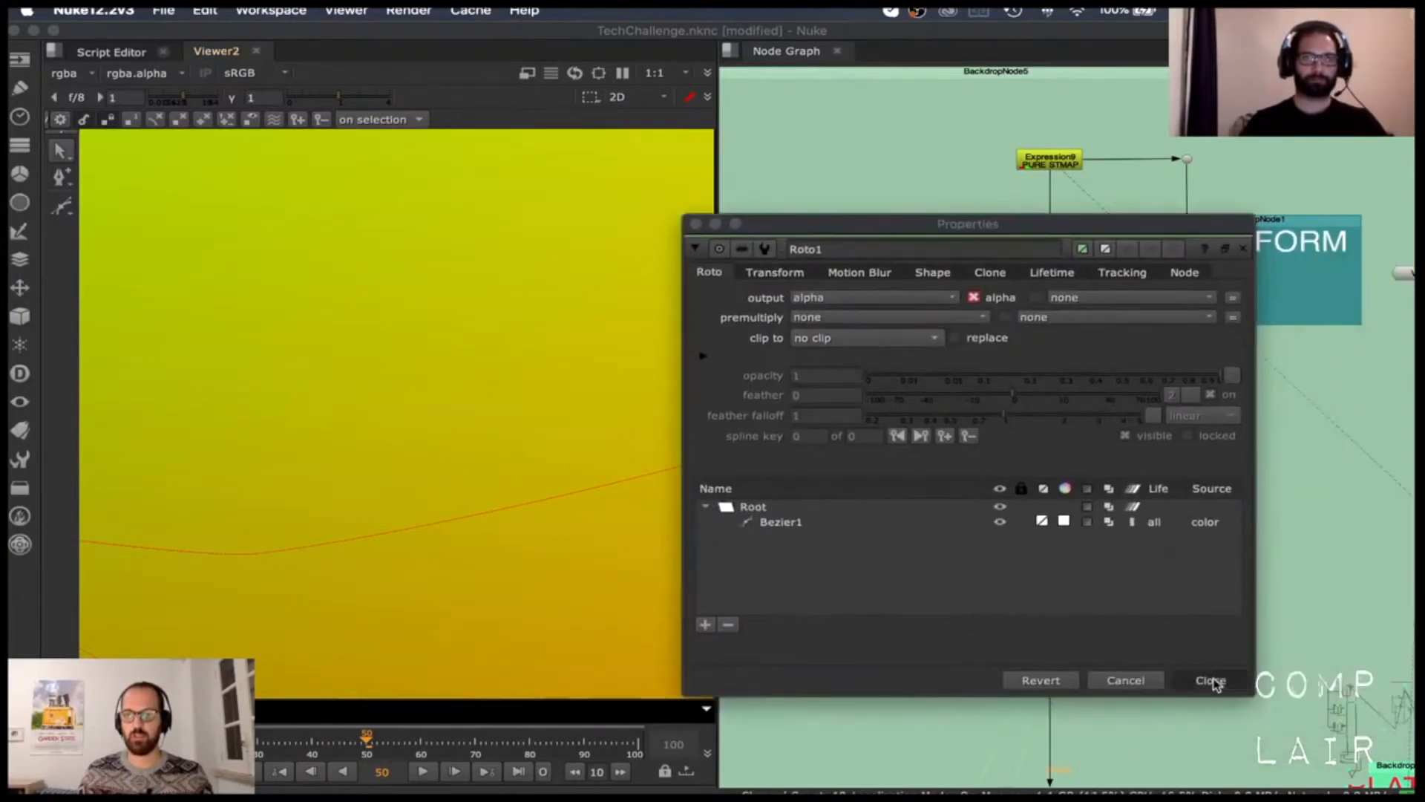
click(1211, 680)
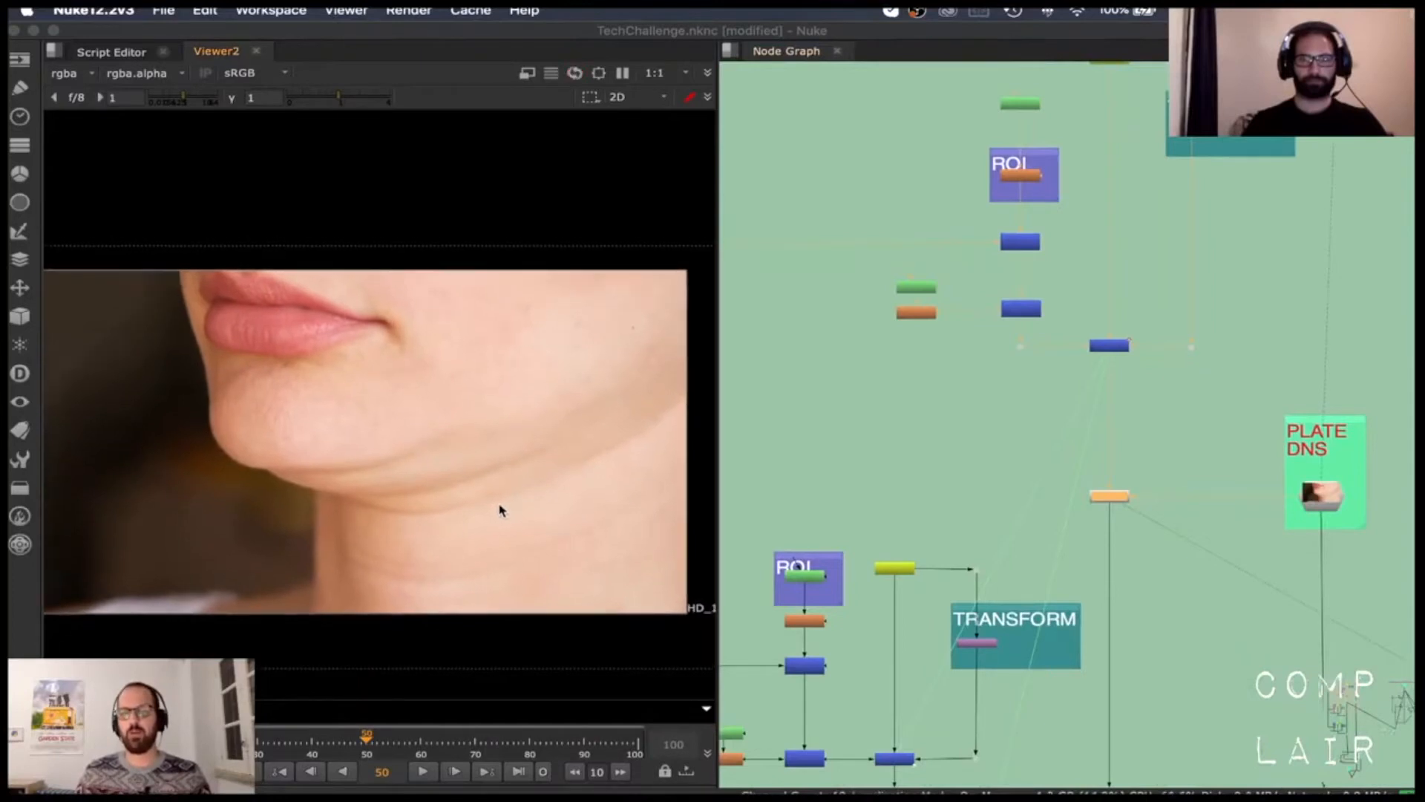
mouse_move(992, 496)
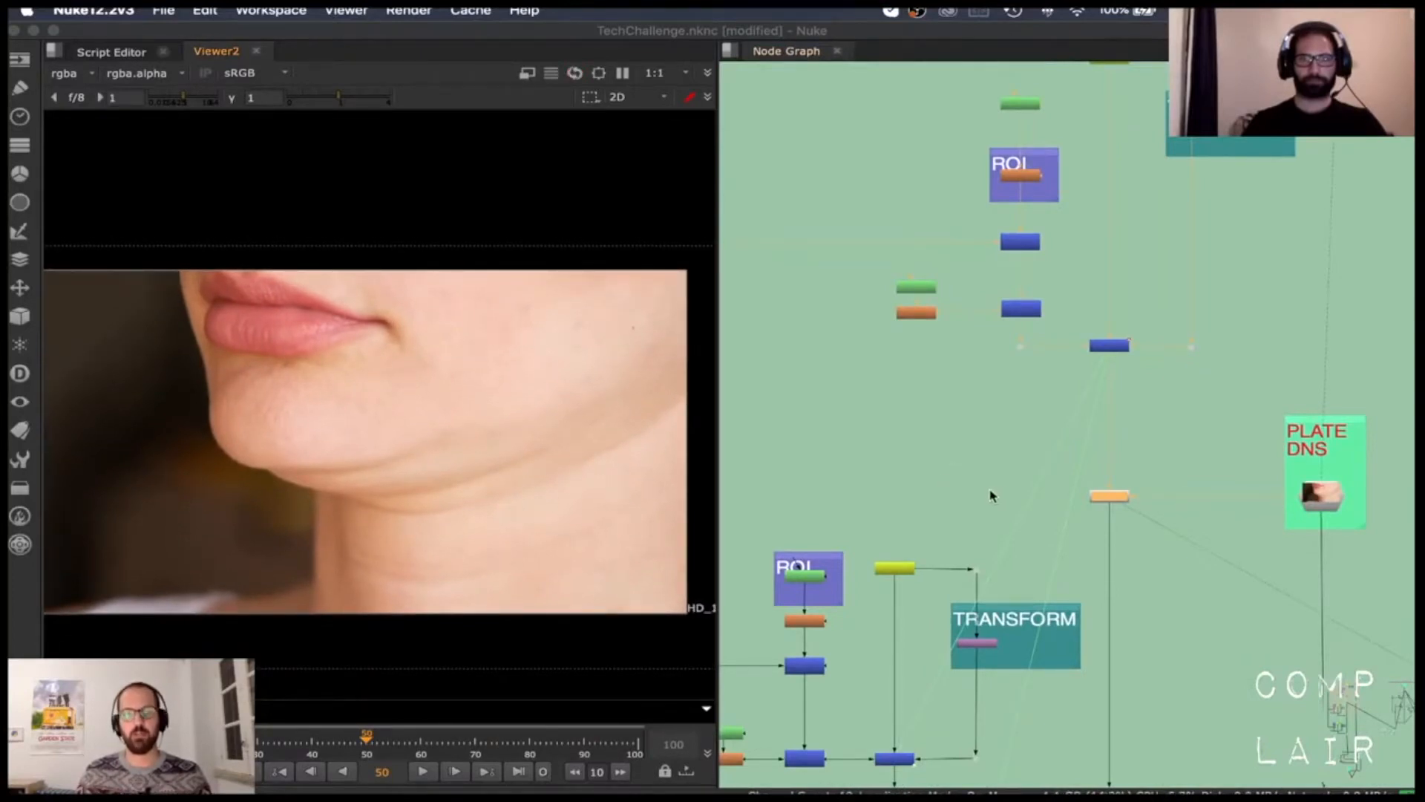
mouse_move(1166, 522)
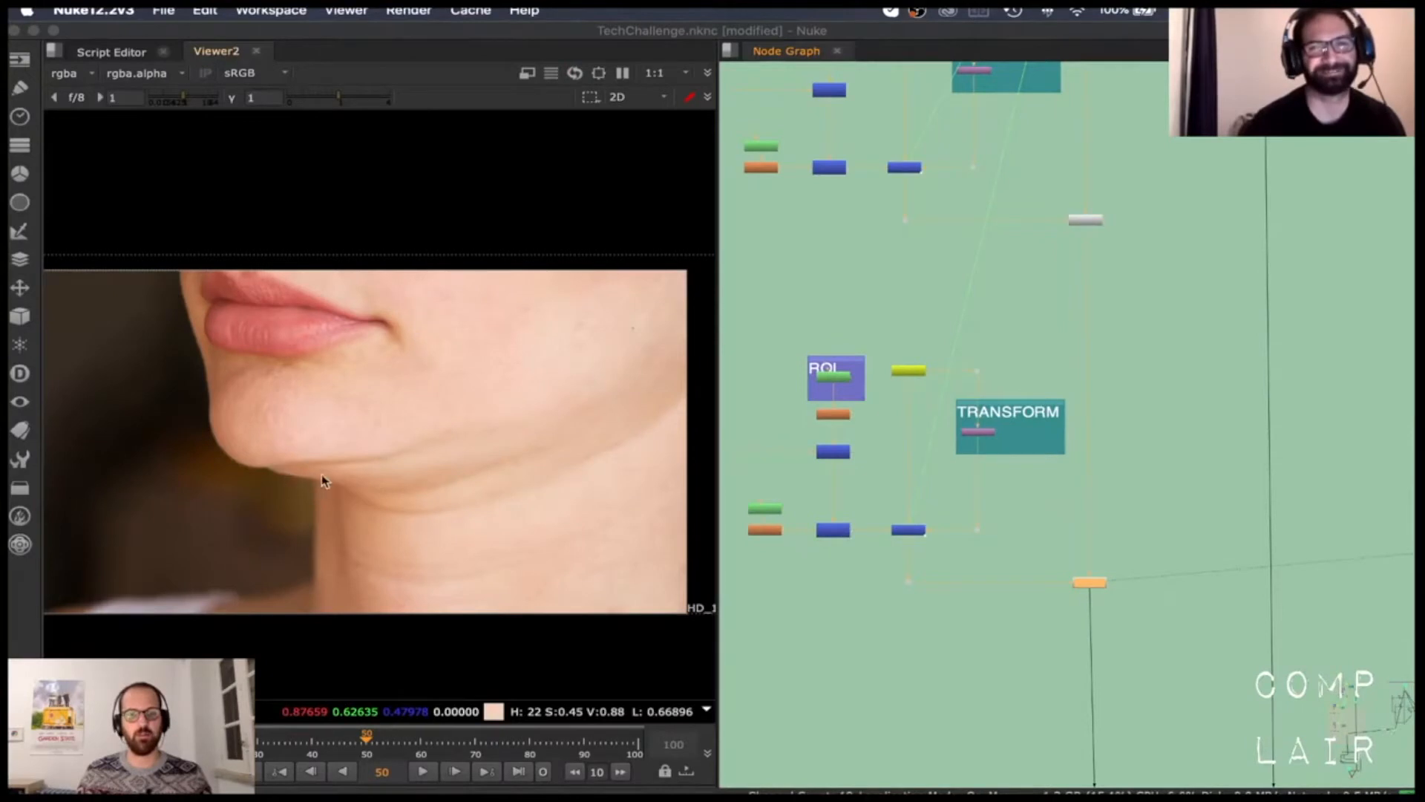
mouse_move(294, 459)
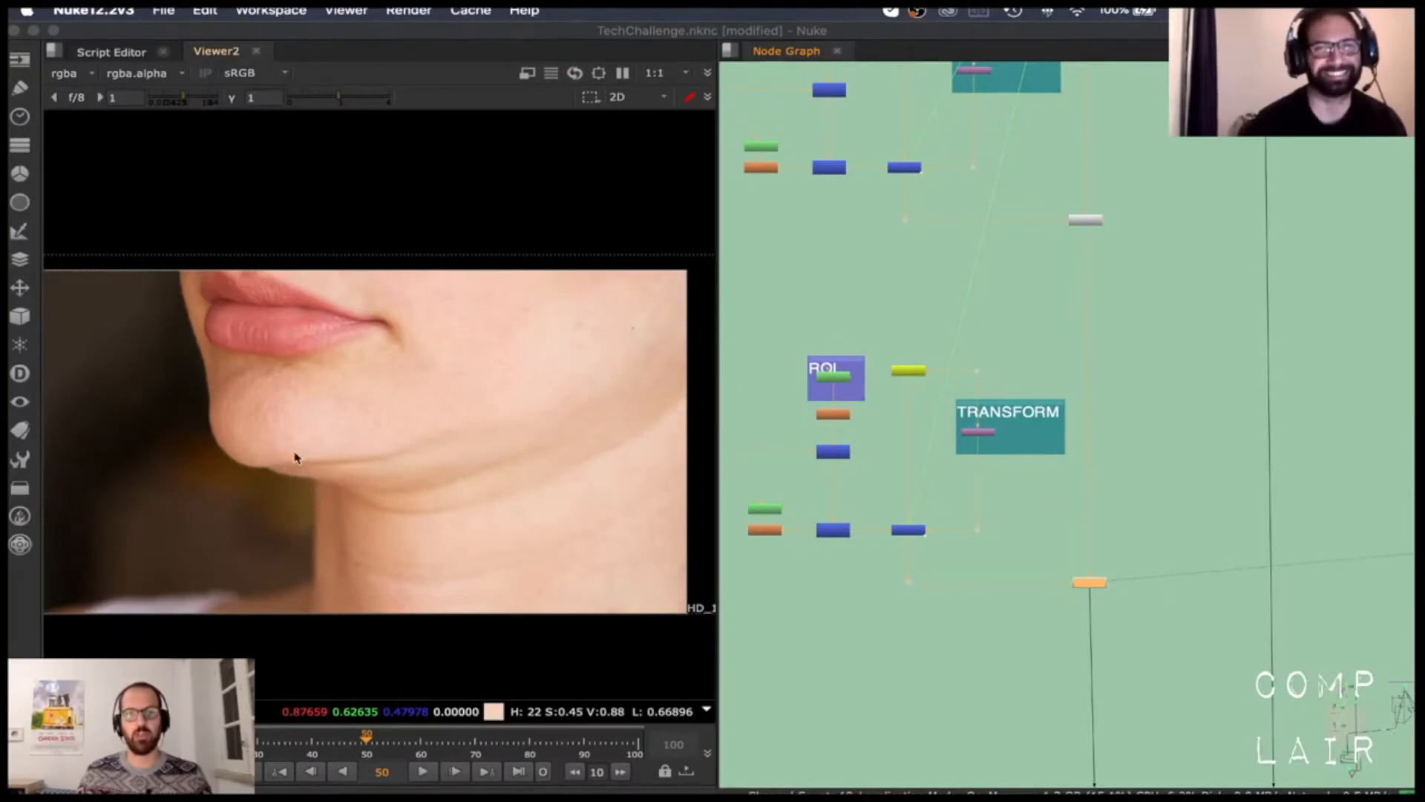
mouse_move(266, 491)
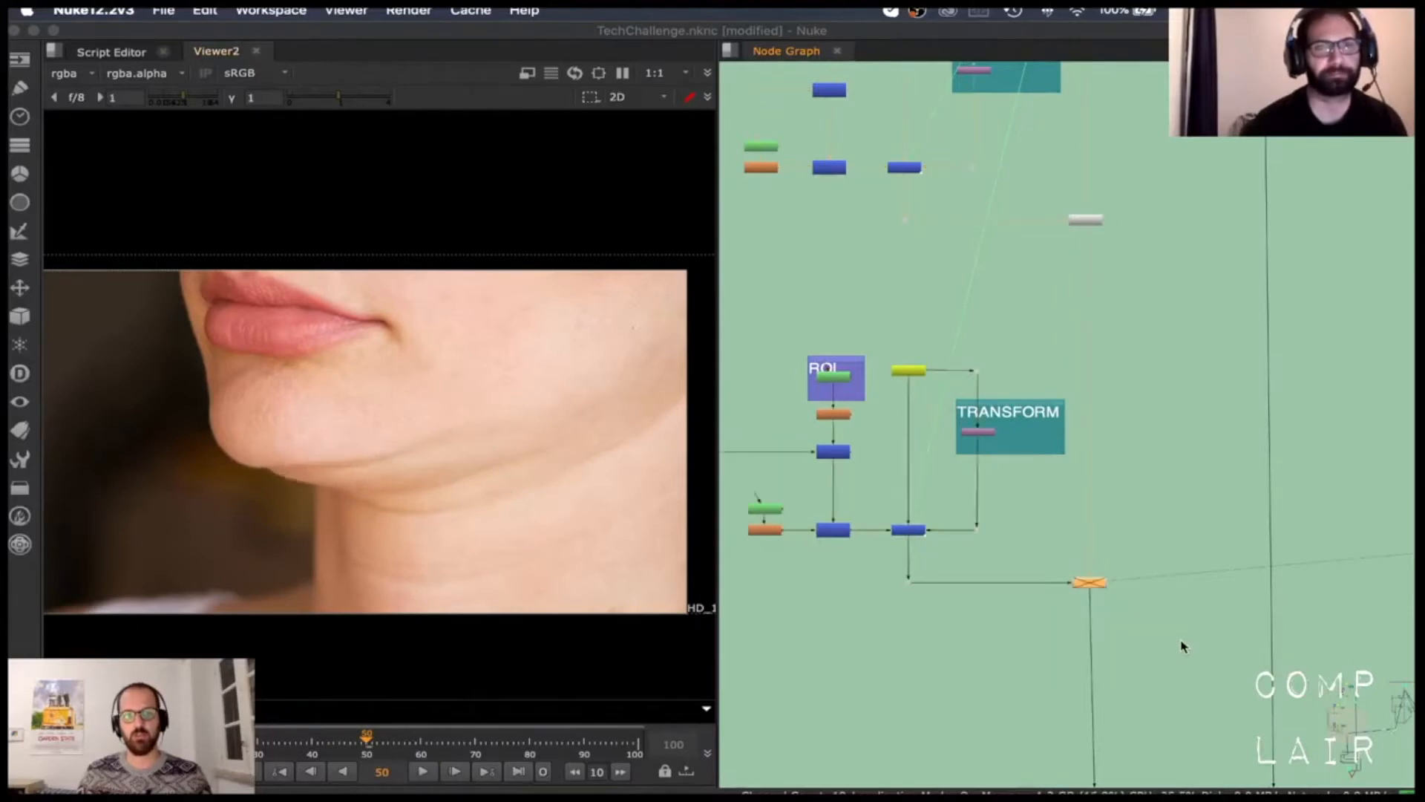
scroll(down, 3)
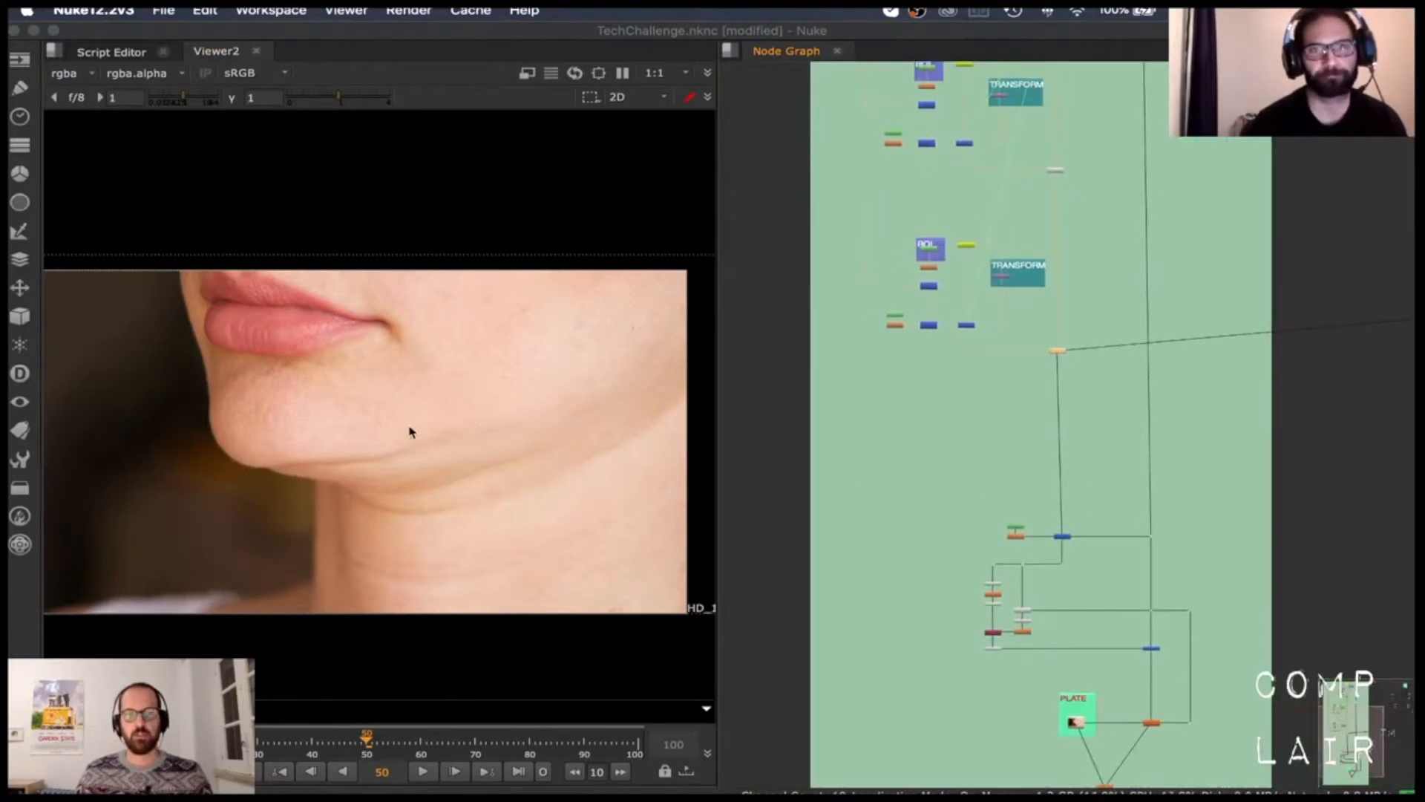
mouse_move(1066, 558)
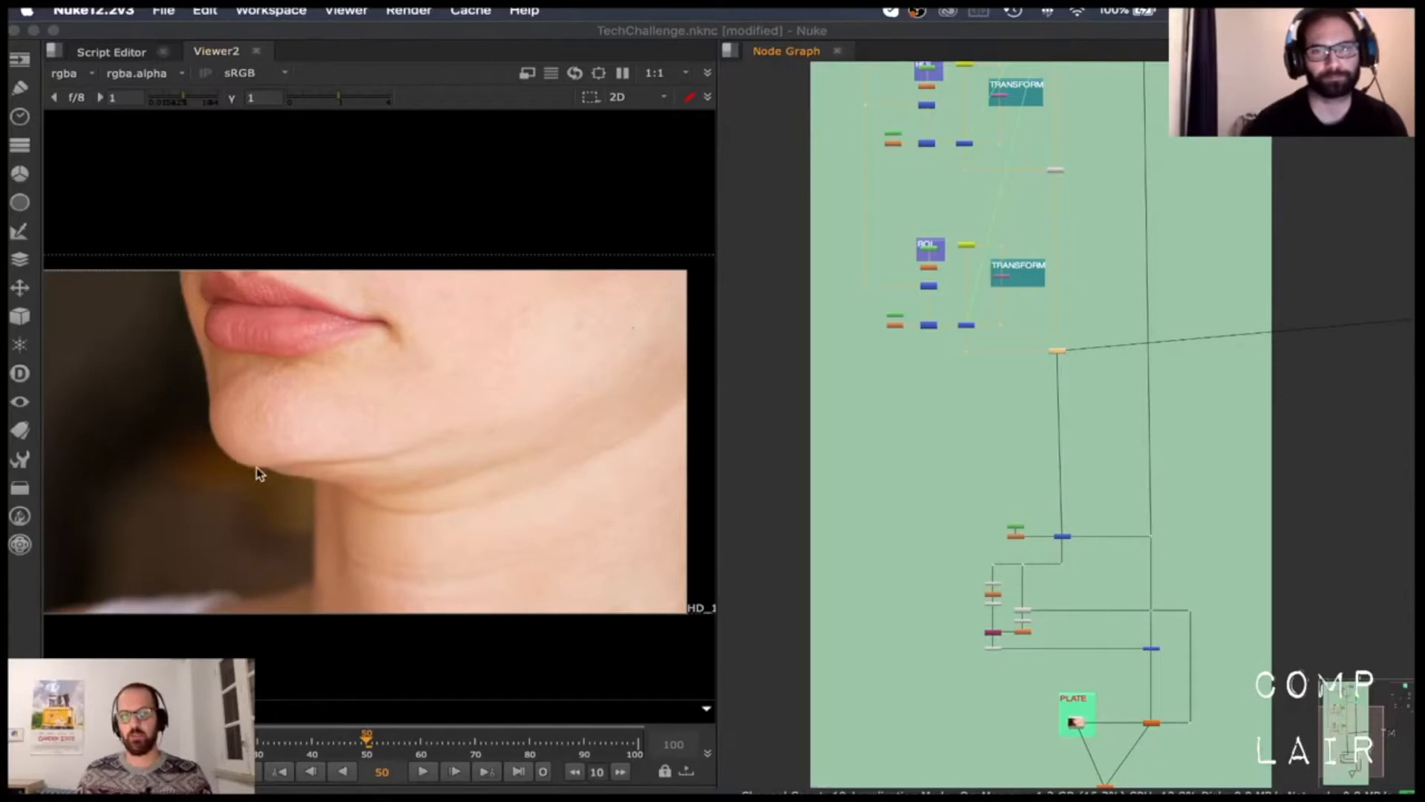
mouse_move(358, 484)
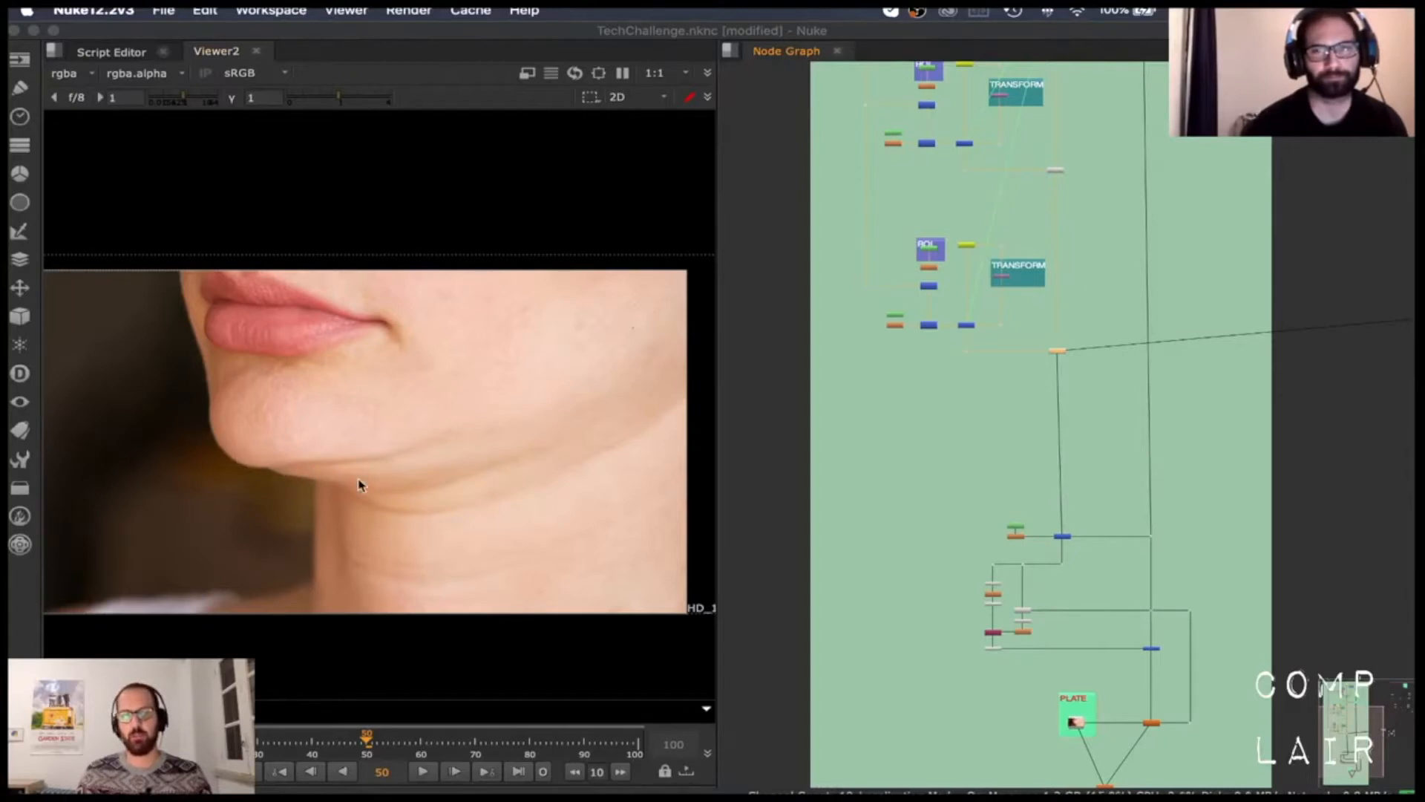
mouse_move(382, 487)
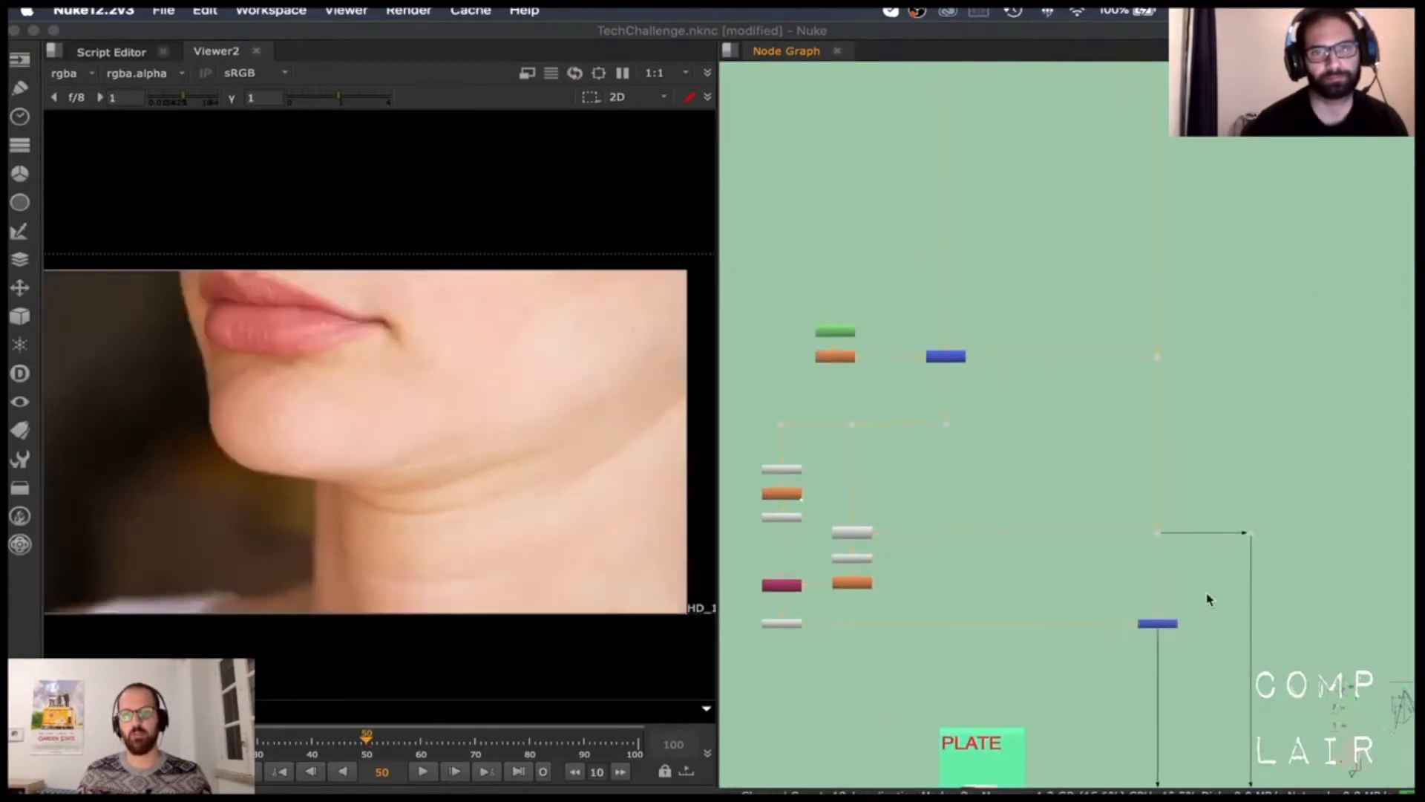
Pan the Node Graph to the second script's backdrop with Roto11, Blur10, Keymix7 and STMap5
click(1157, 625)
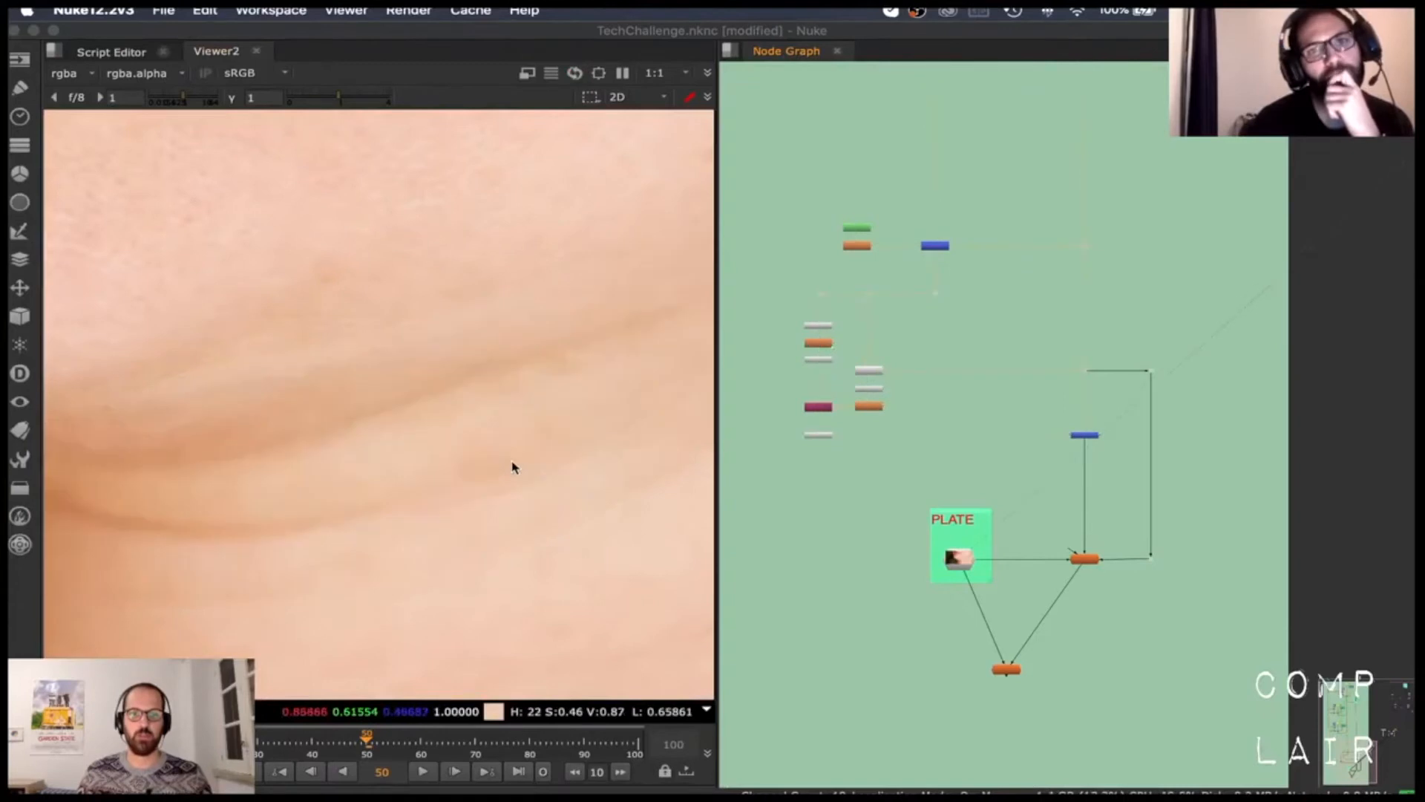
mouse_move(505, 491)
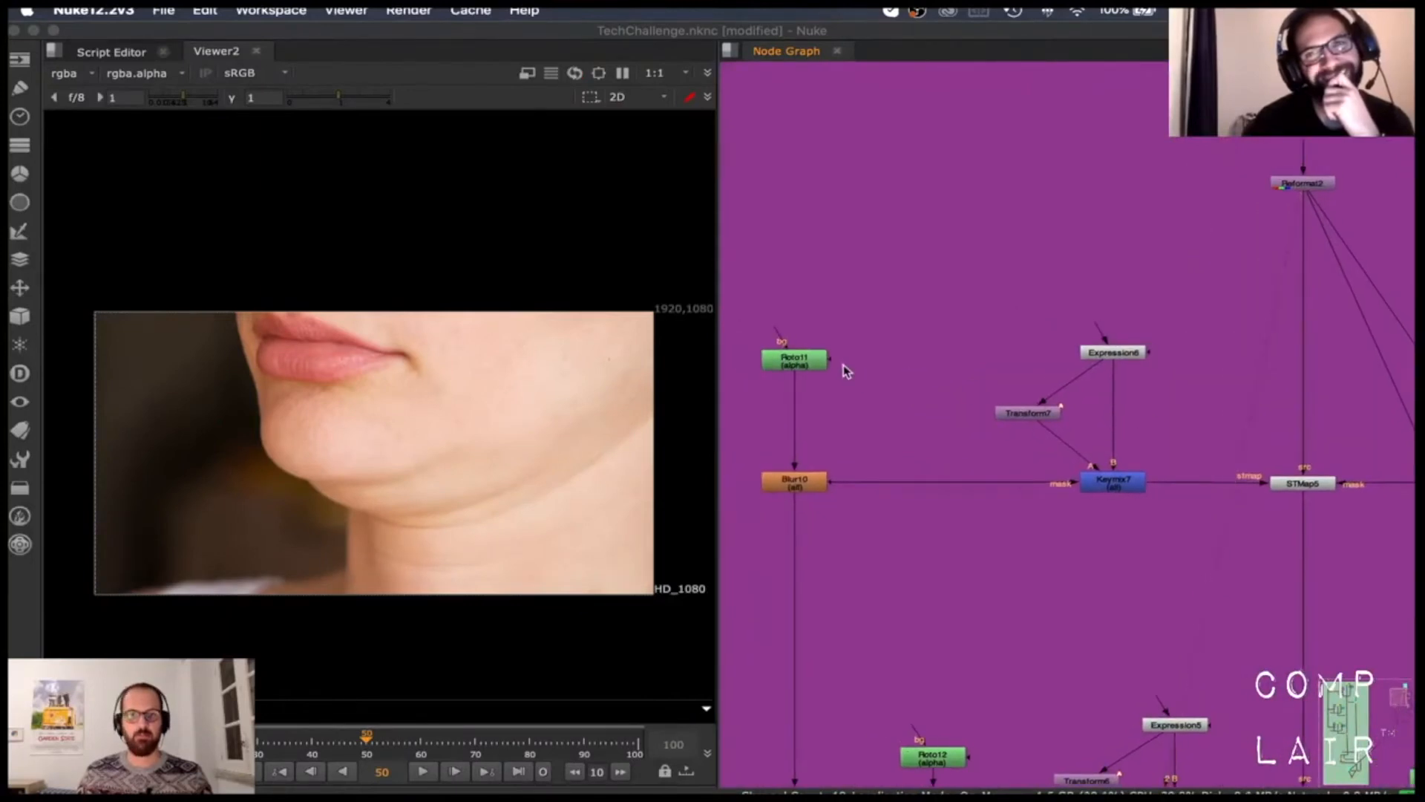
double_click(792, 359)
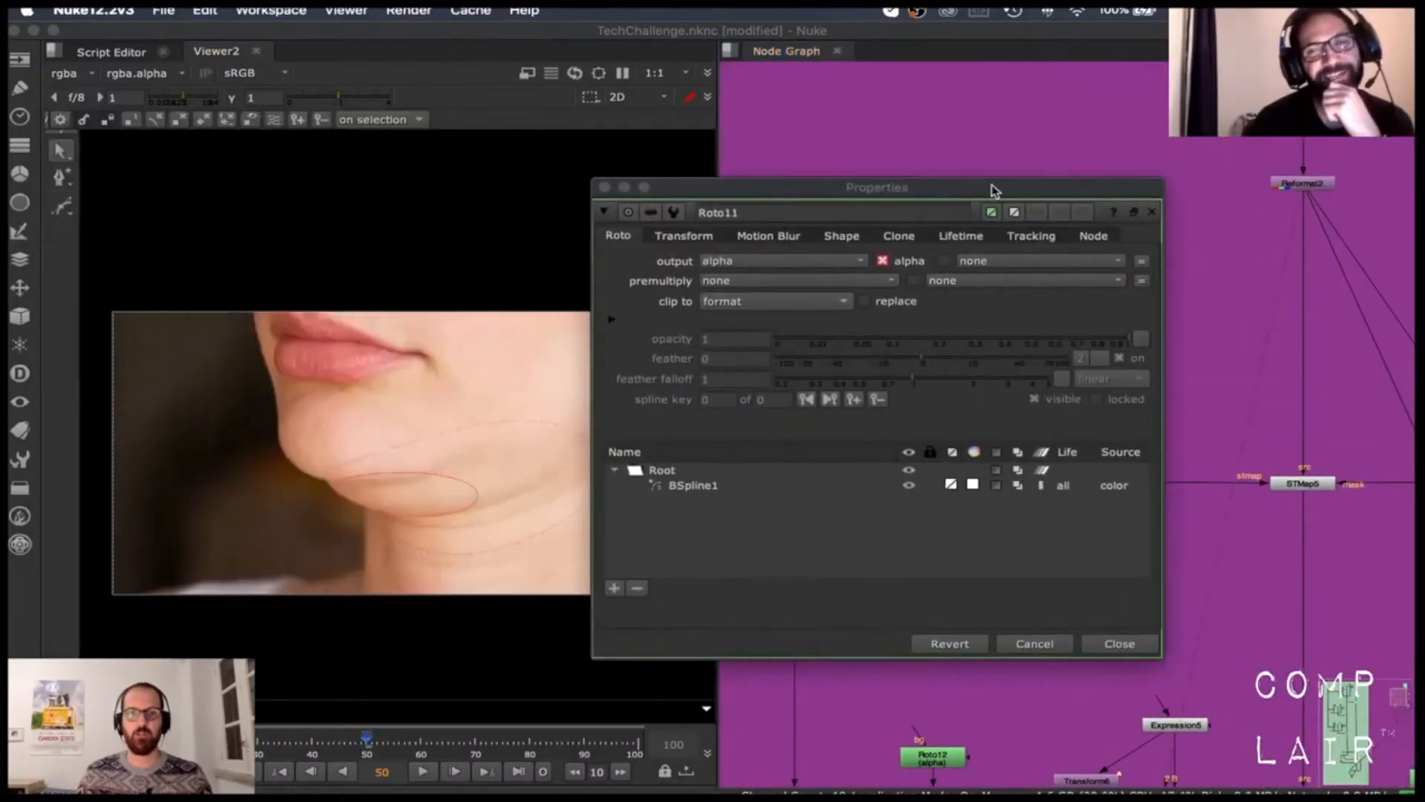
click(1118, 643)
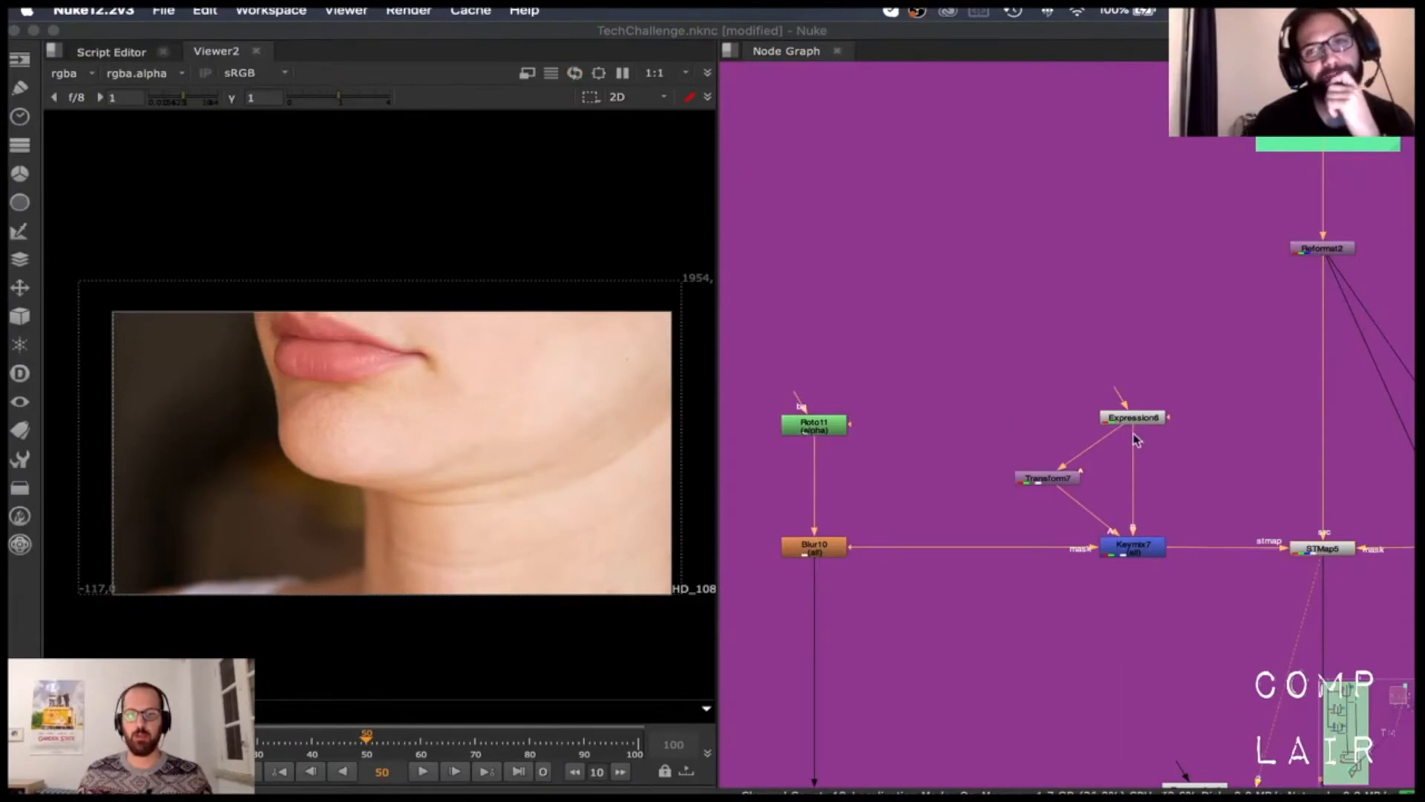
double_click(814, 423)
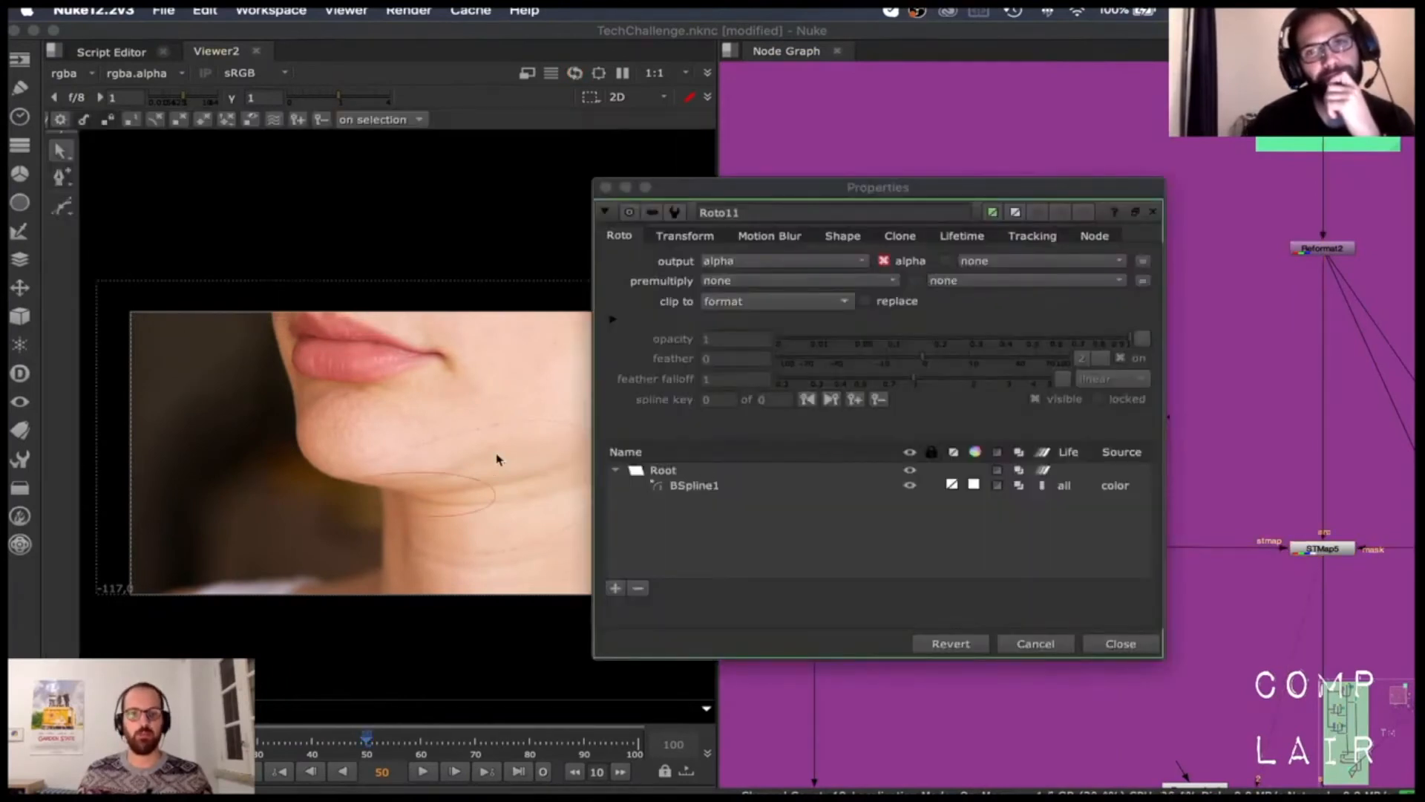
click(1119, 643)
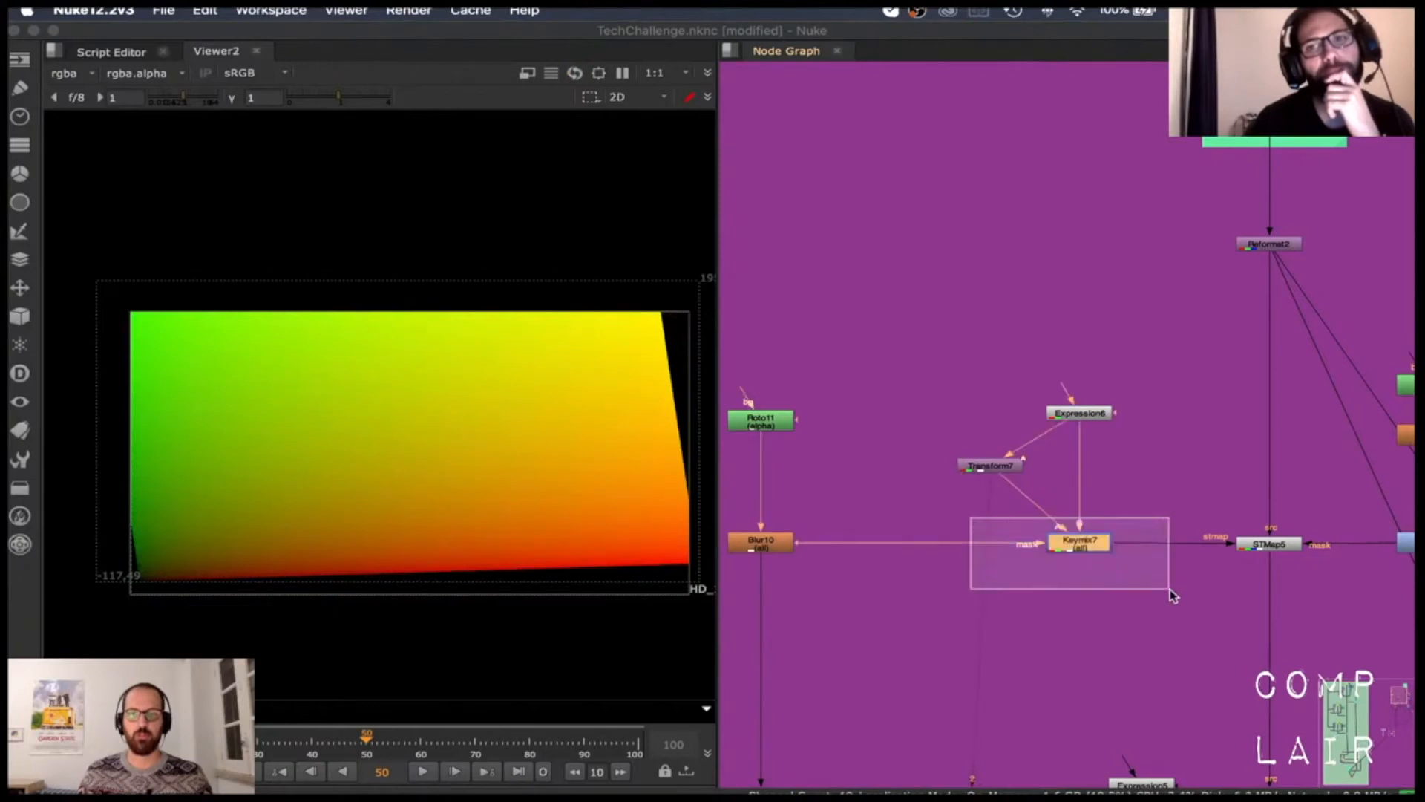
click(761, 542)
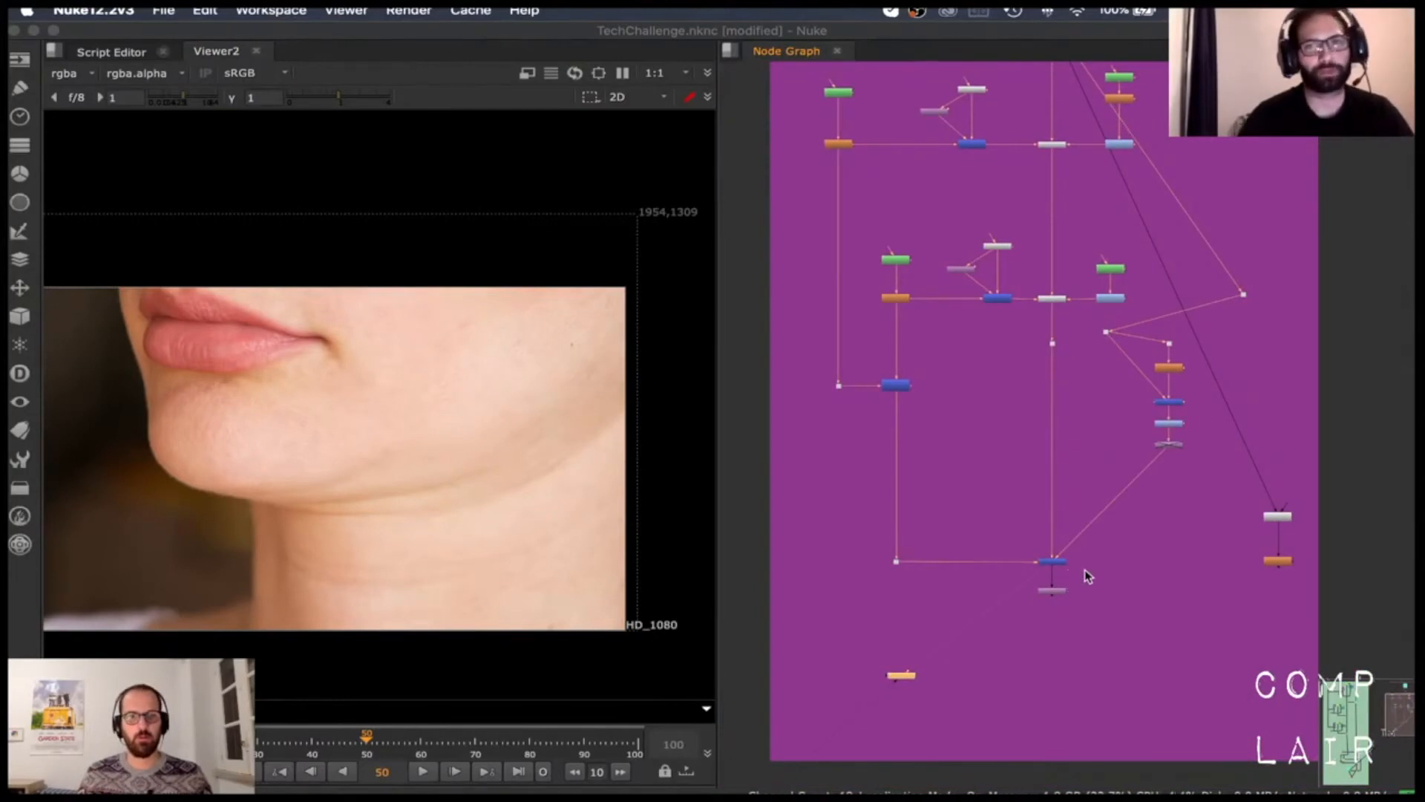
mouse_move(999, 428)
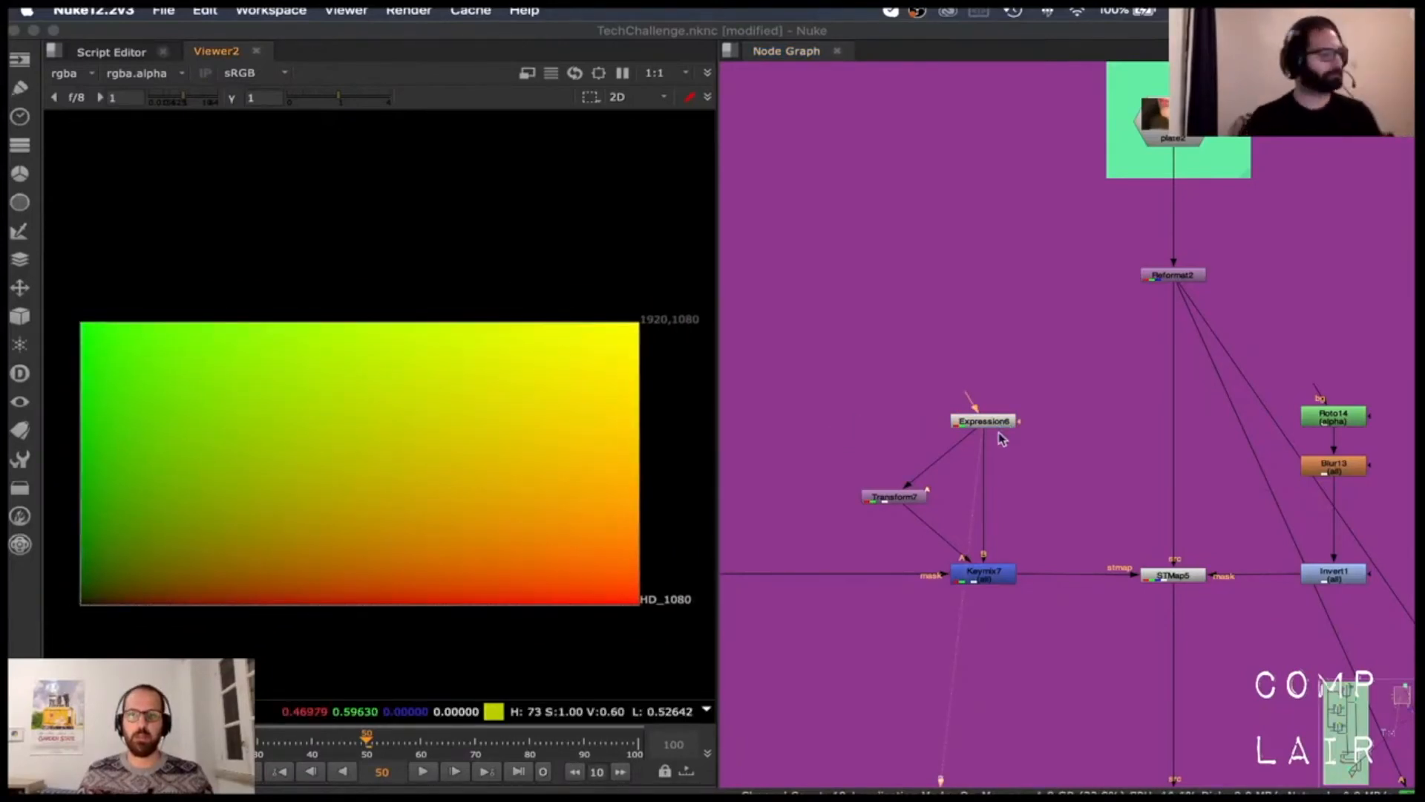
Check Expression6's x and y formulas and view the new STMap3 warp of the reformatted plate
double_click(984, 420)
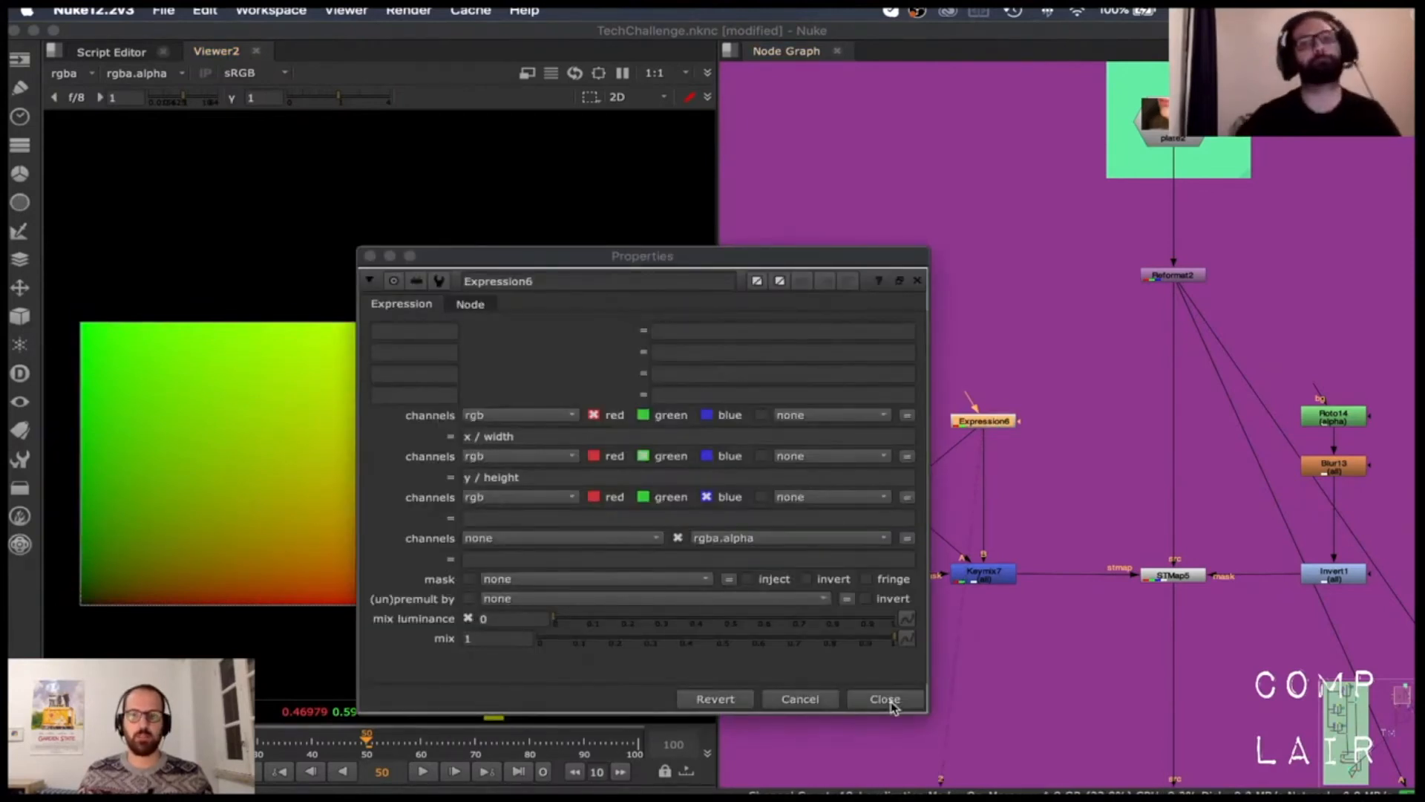
click(882, 698)
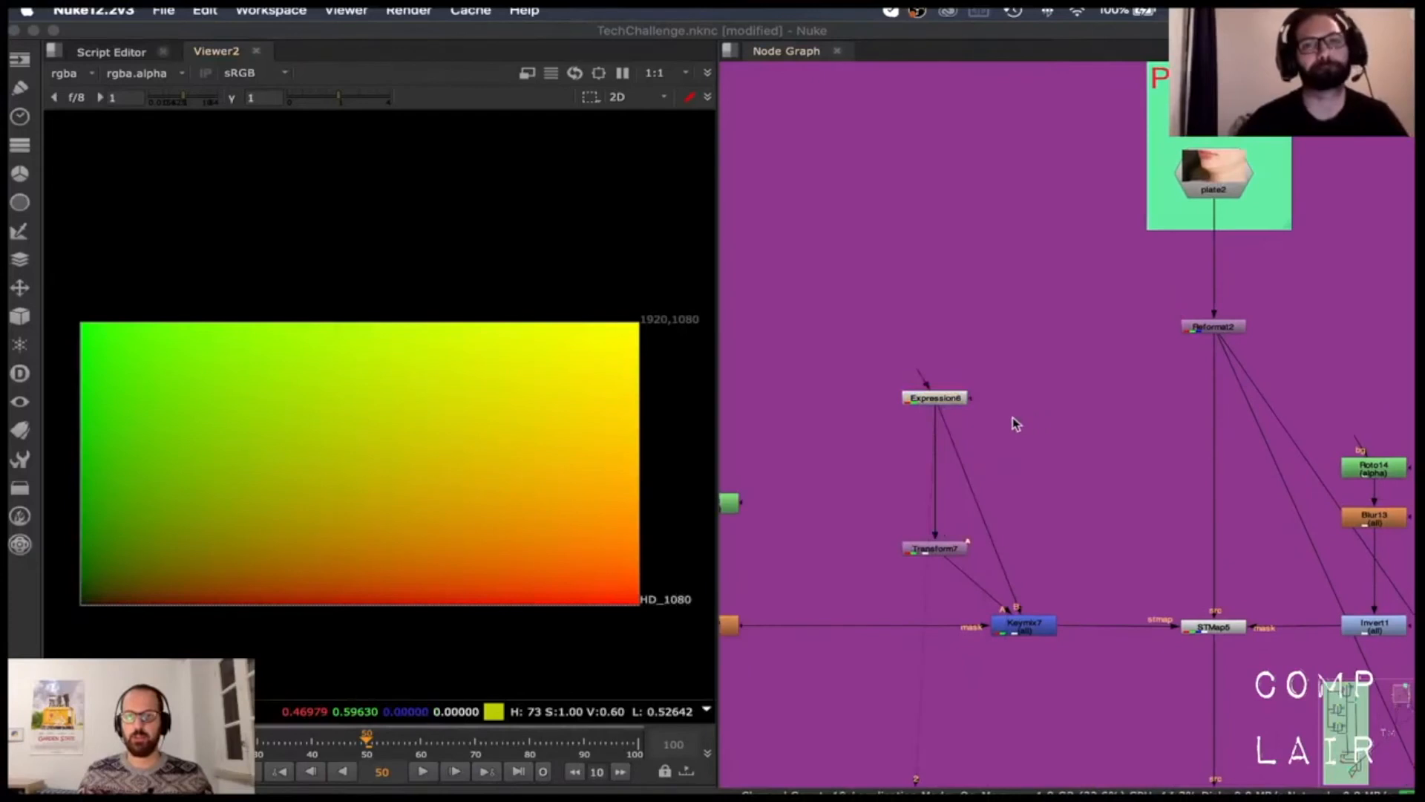
mouse_move(506, 411)
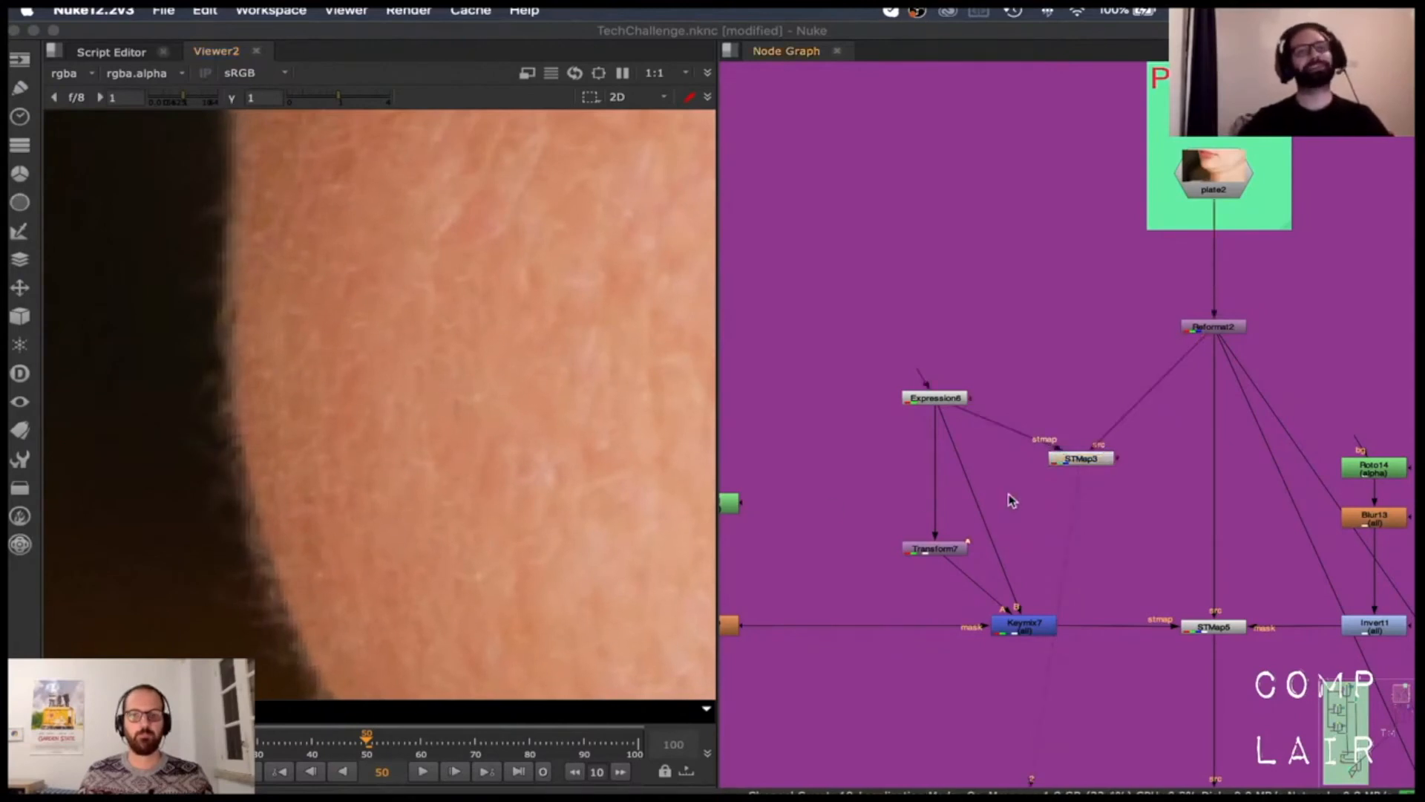
click(1079, 459)
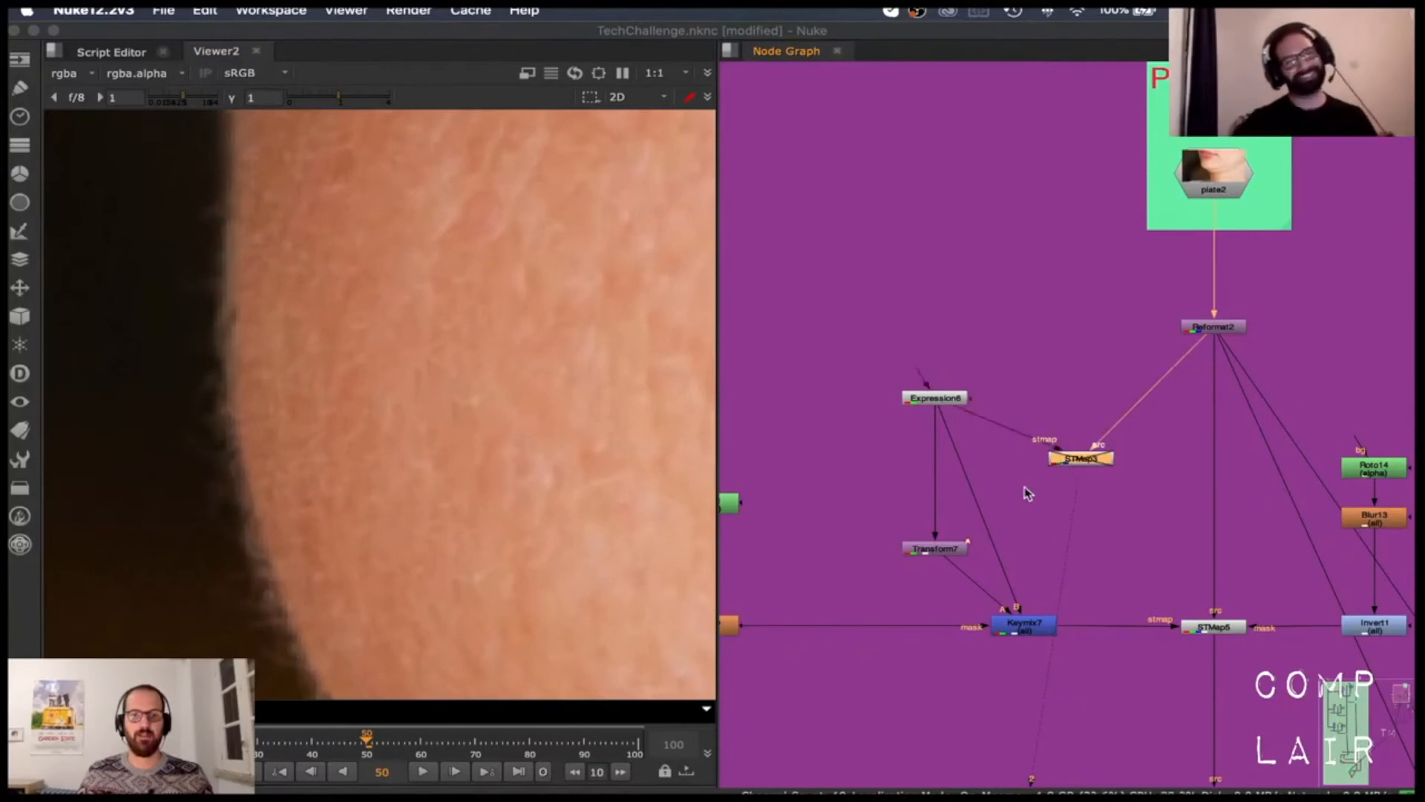
double_click(937, 398)
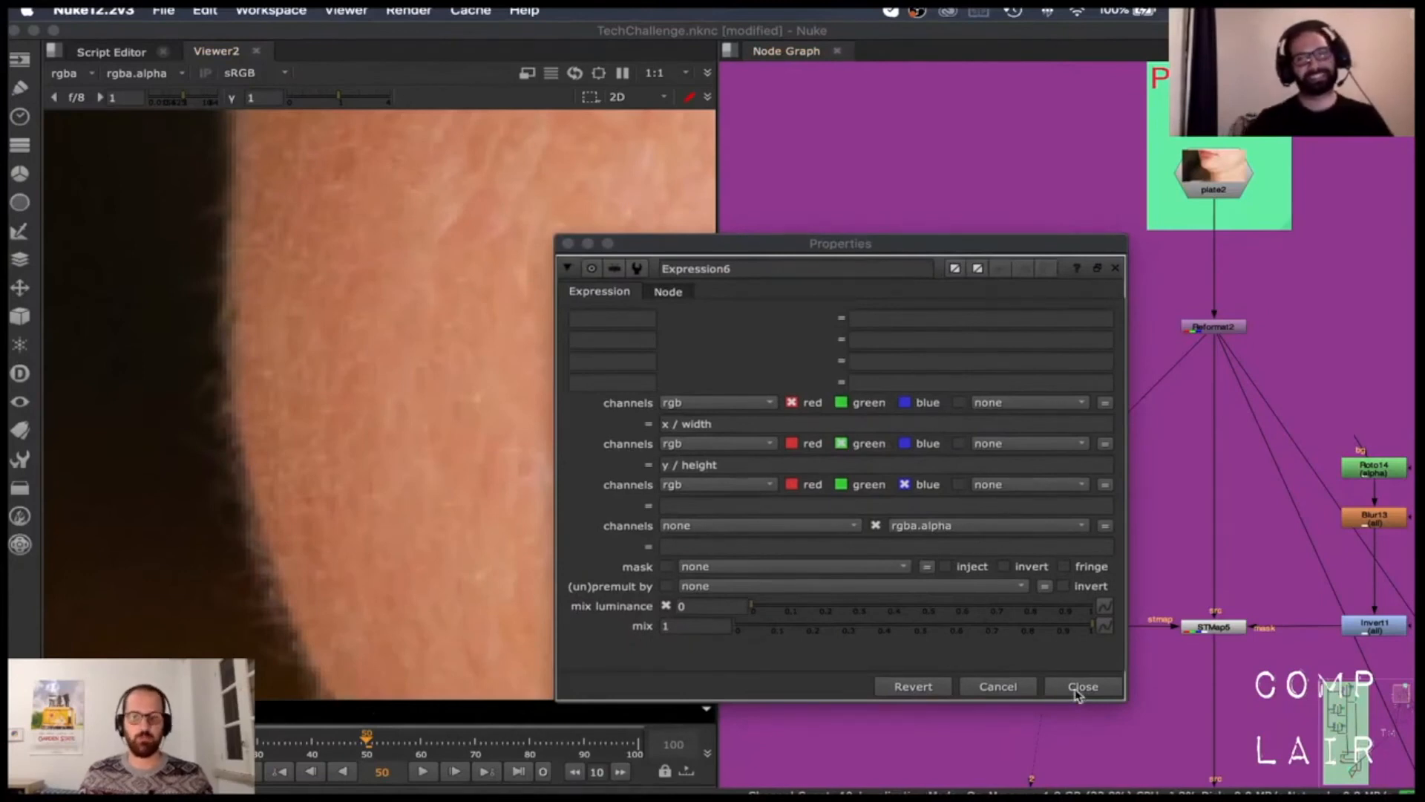
click(1082, 686)
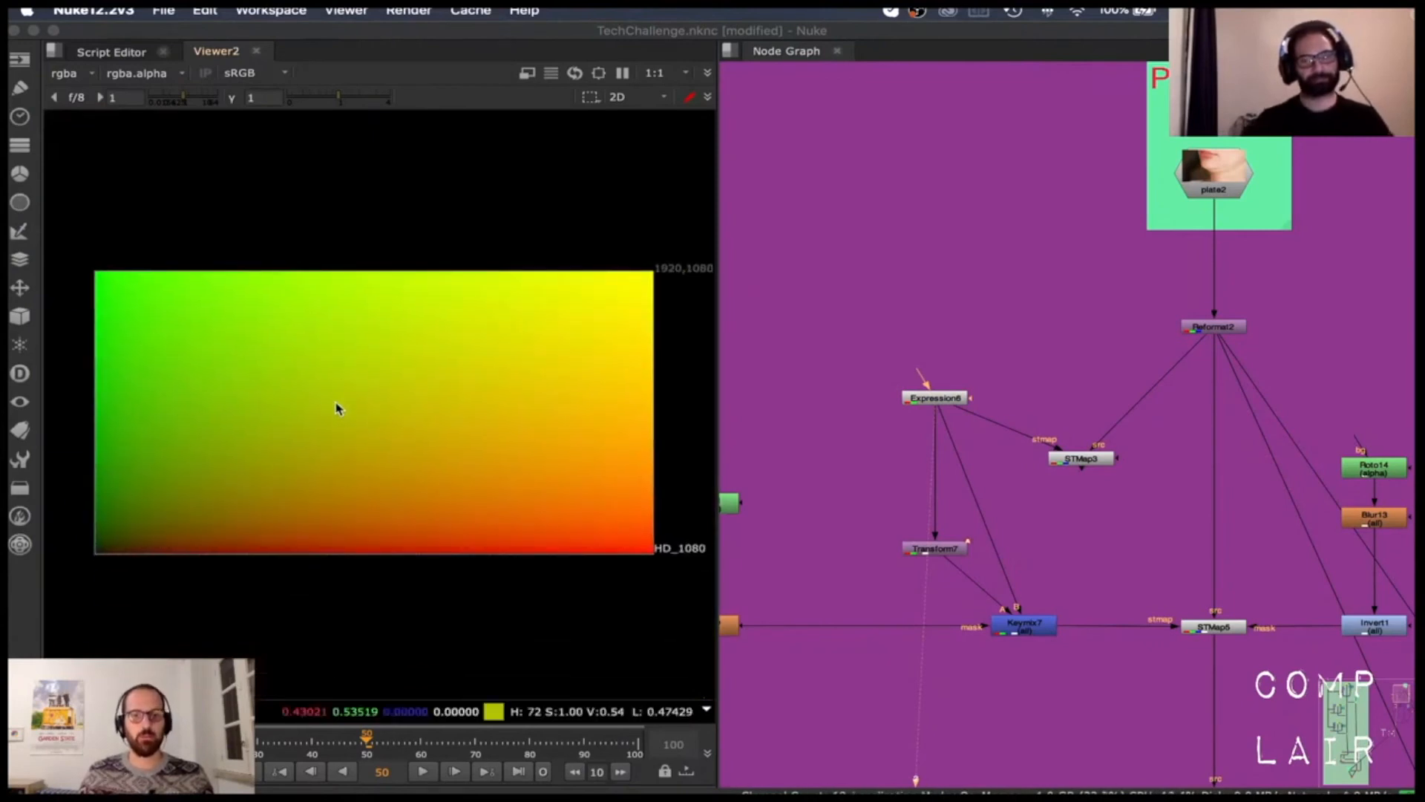
mouse_move(501, 394)
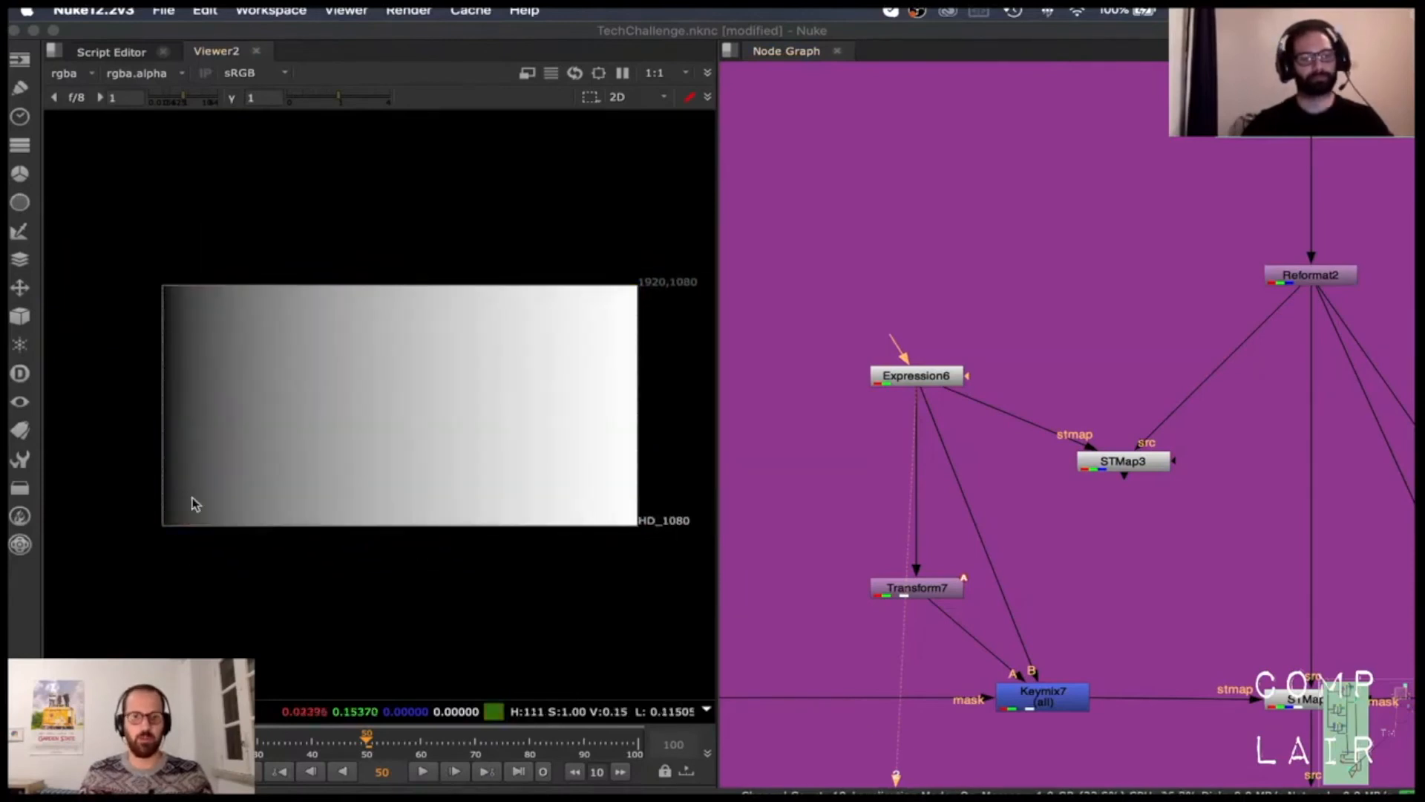
mouse_move(180, 527)
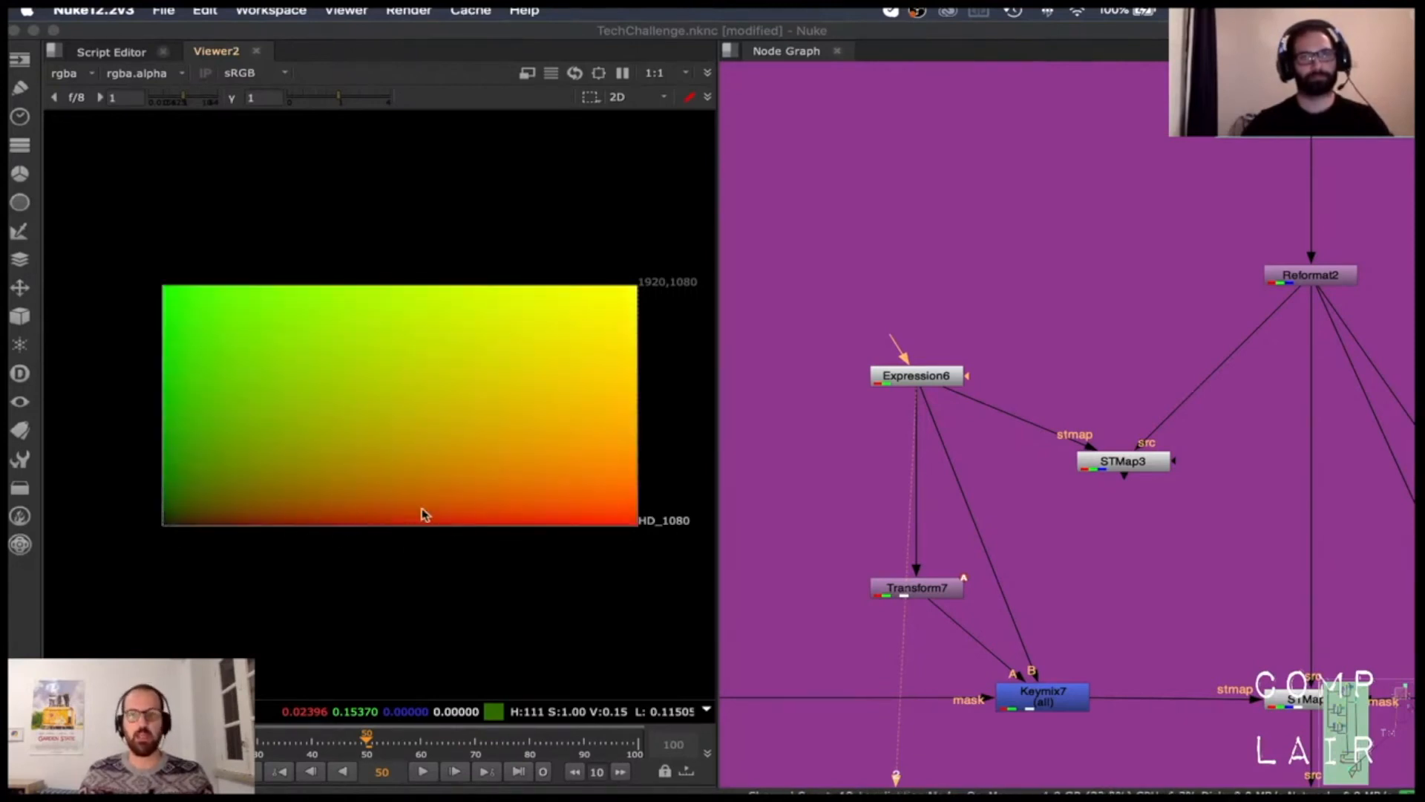
double_click(915, 375)
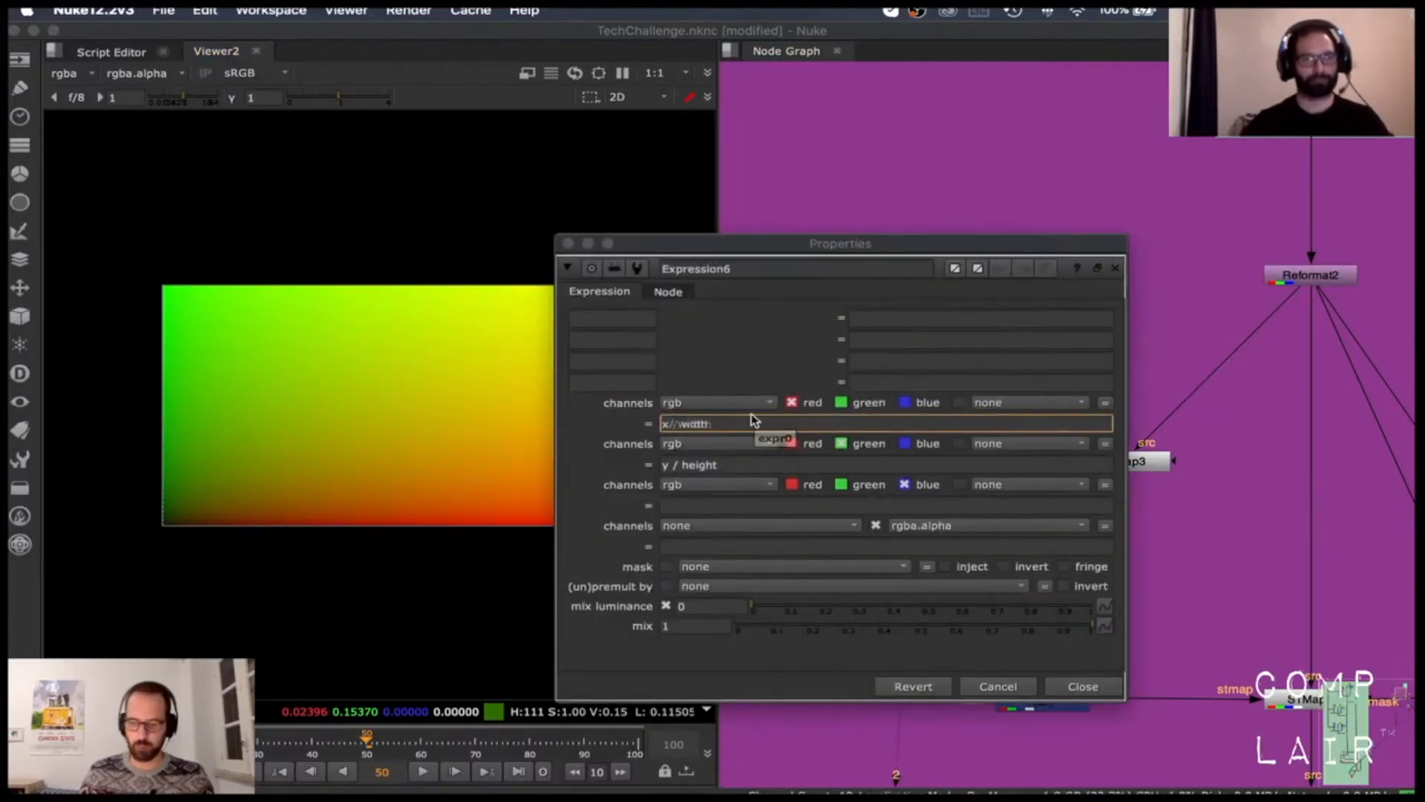
Rewrite Expression6's red and green formulas as (x+0.5)/width and (y+0.5)/height
text(x+0.5/ width)
click(884, 465)
text(+0.5))
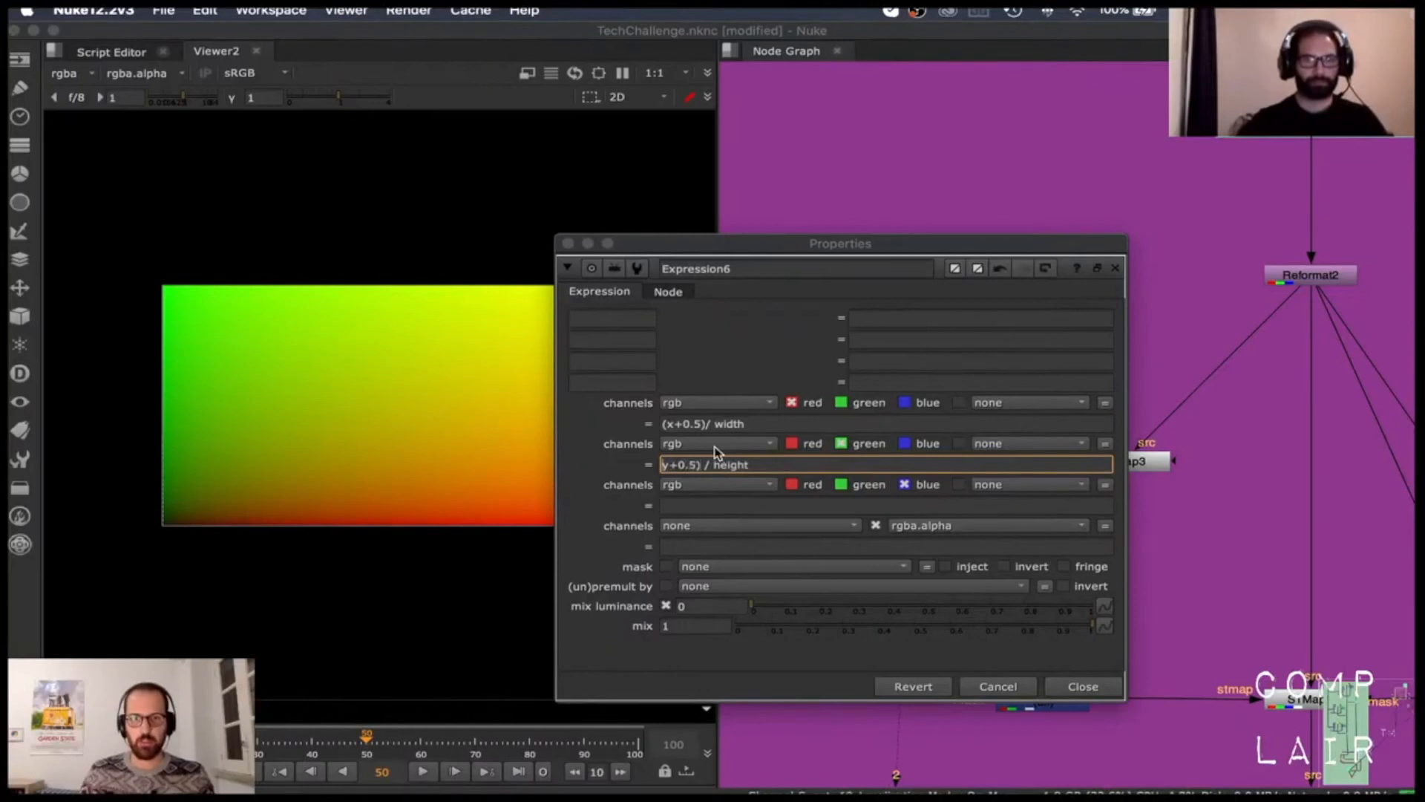
click(1082, 686)
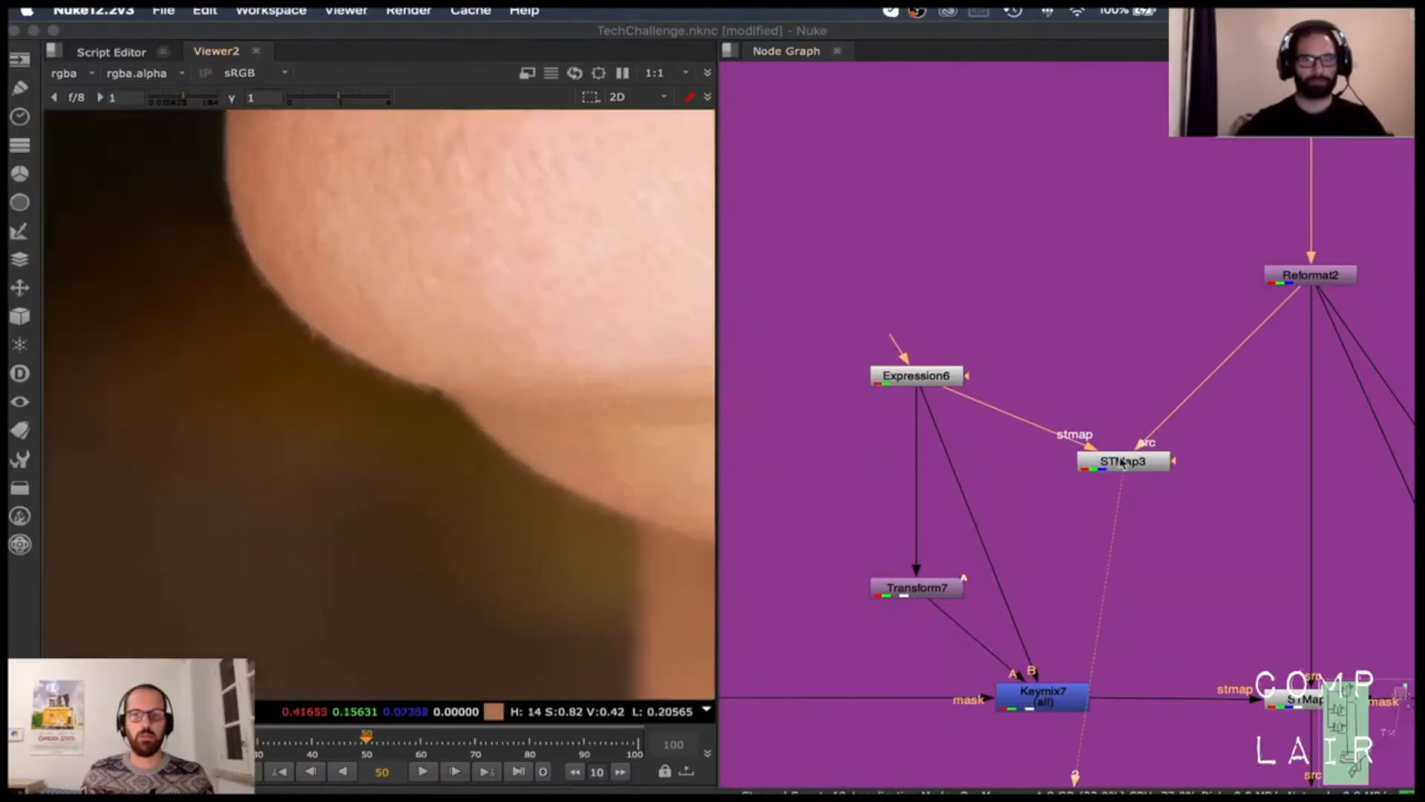
click(1123, 462)
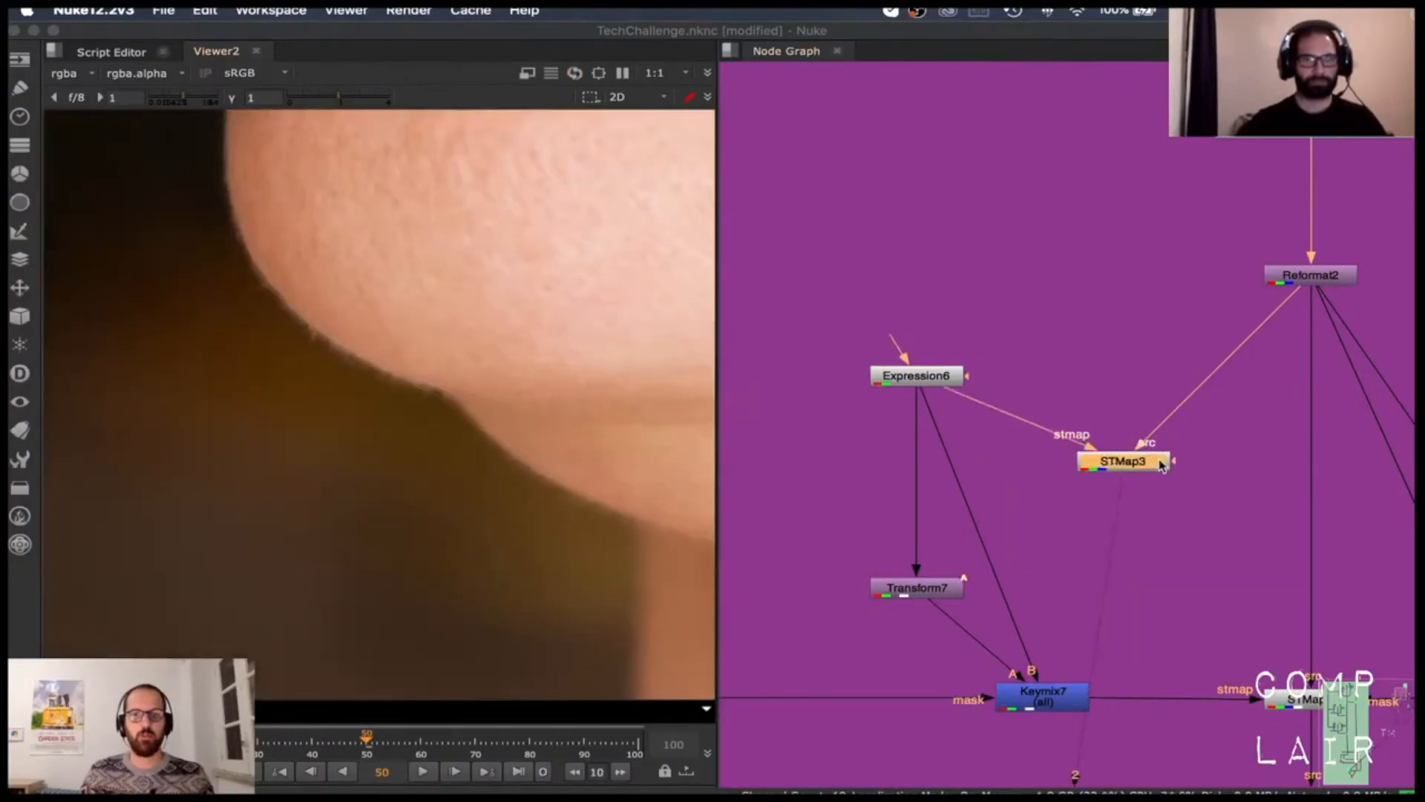
mouse_move(1057, 419)
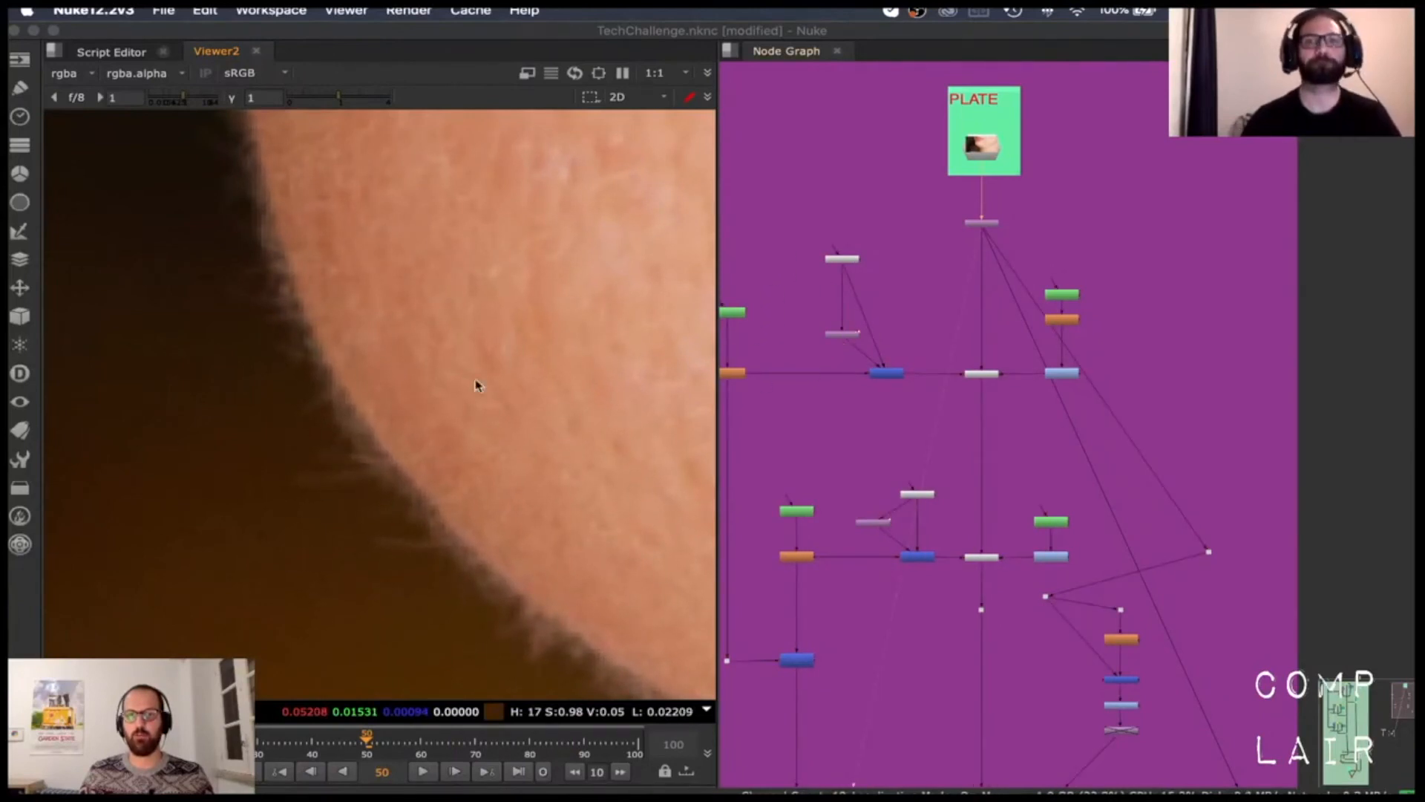
mouse_move(436, 429)
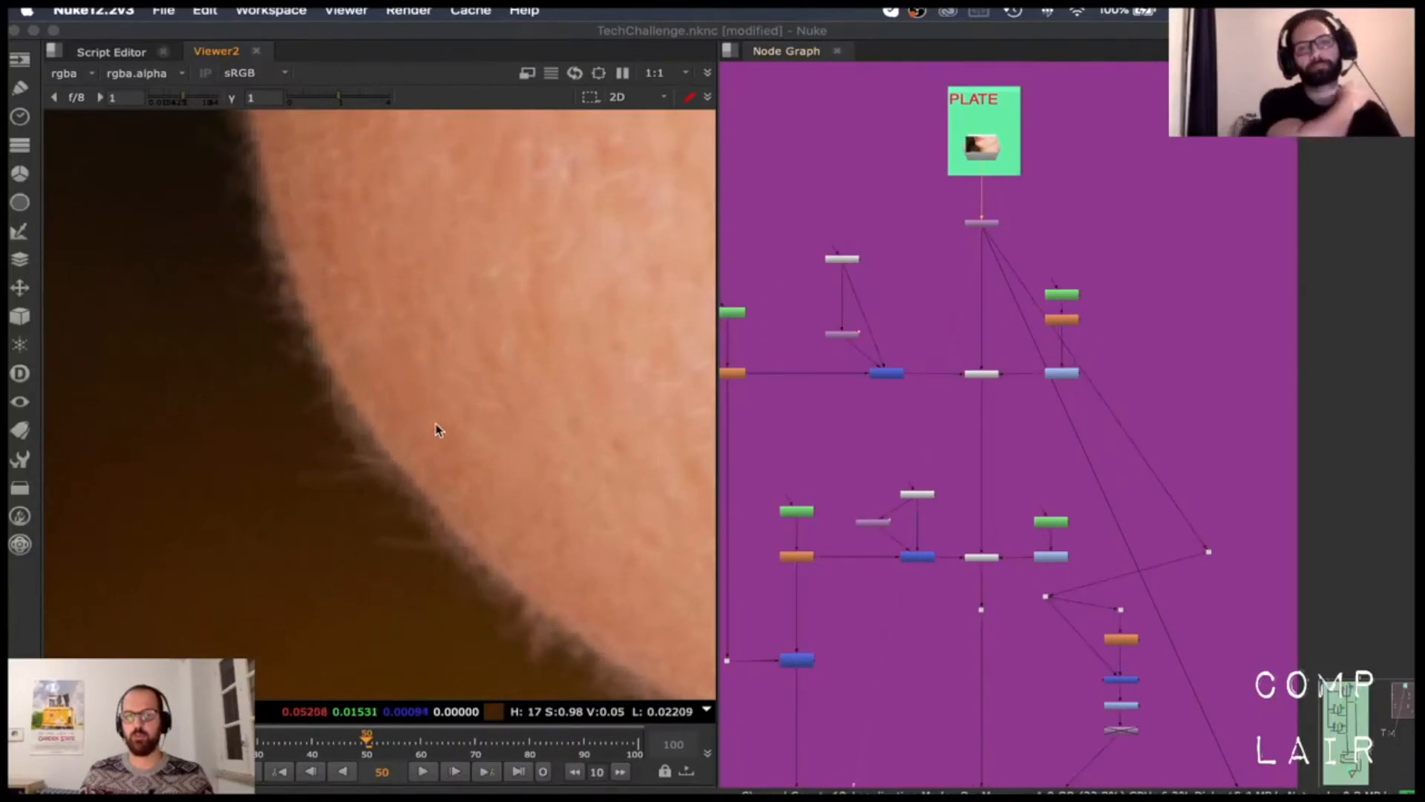
mouse_move(472, 431)
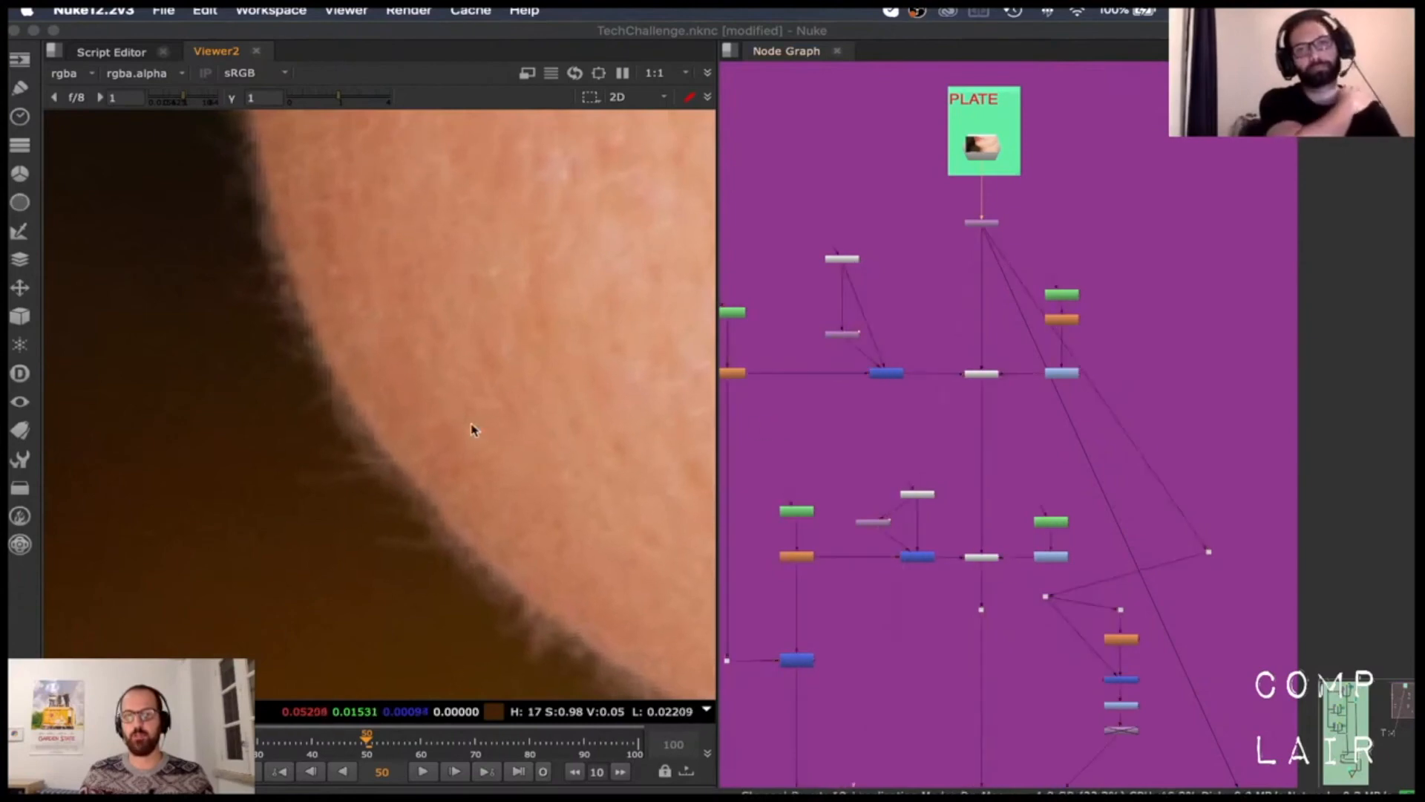